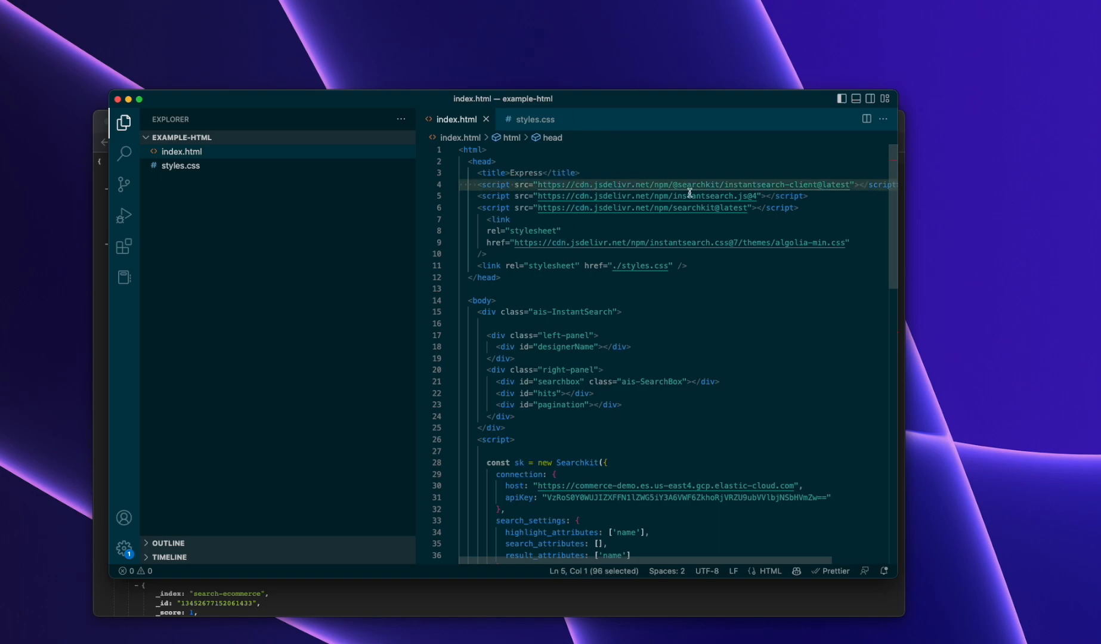
mouse_move(689, 184)
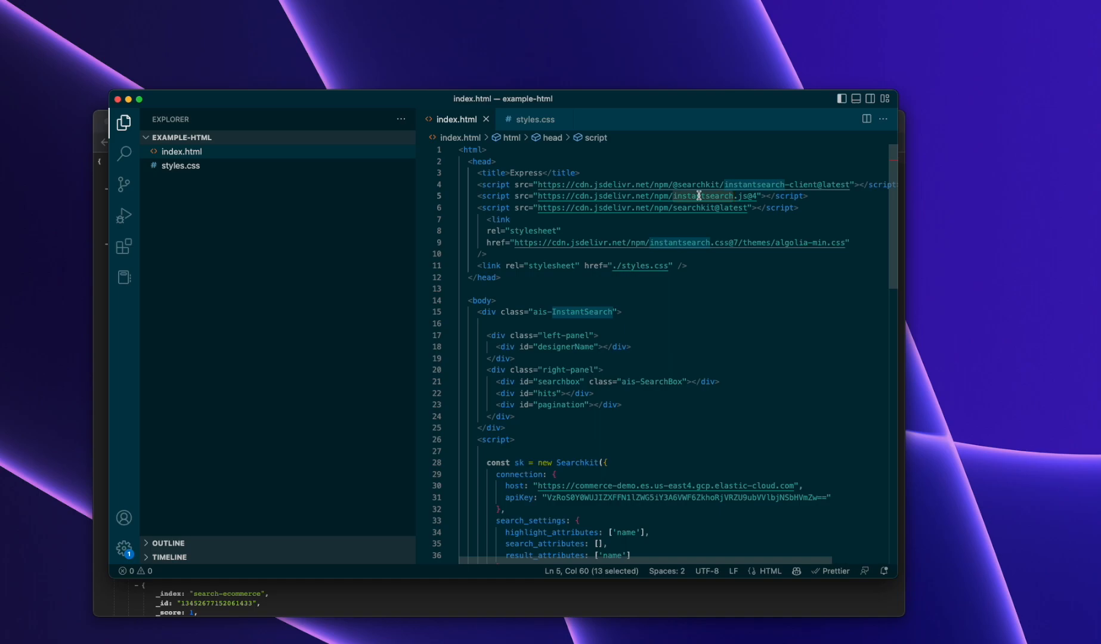
mouse_move(649, 235)
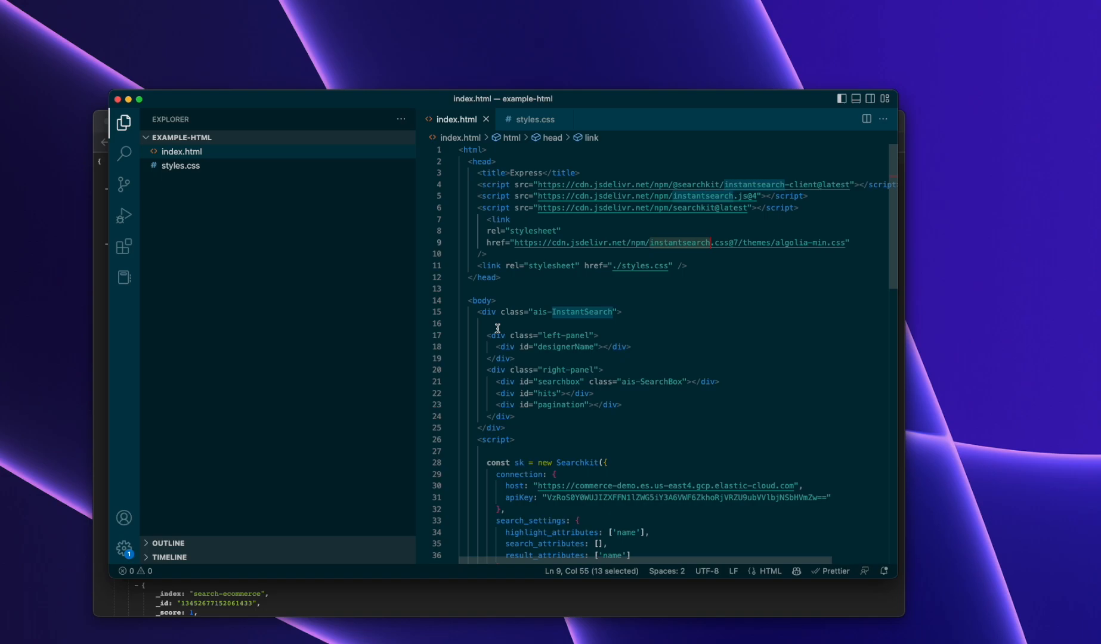
Hide the developer tools so the product search page fills the Chrome window
scroll("down", 3)
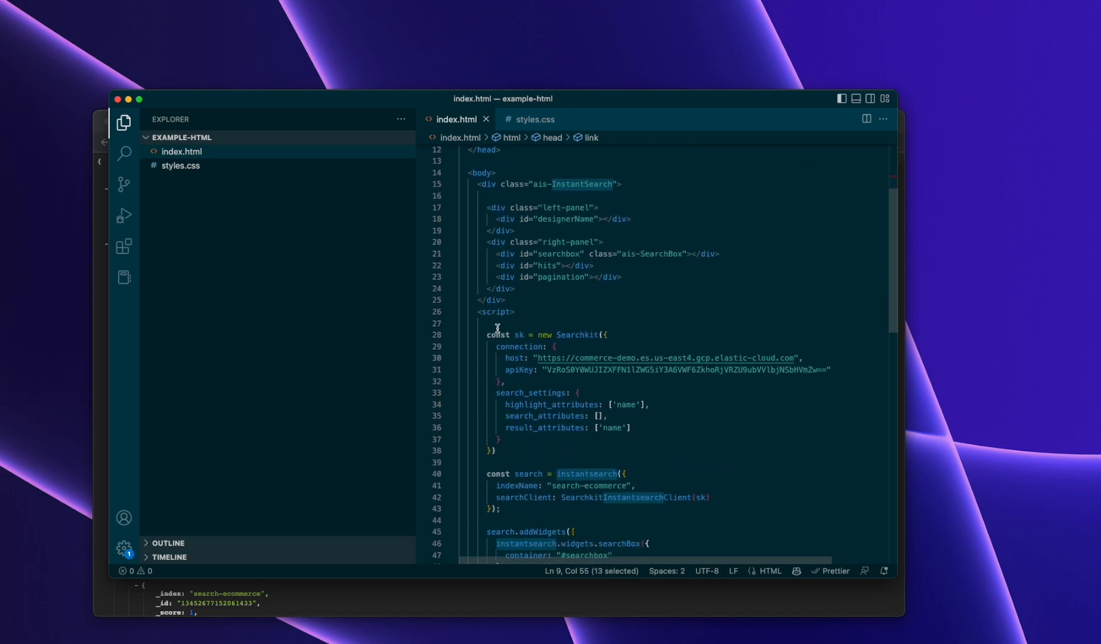
scroll("down", 3)
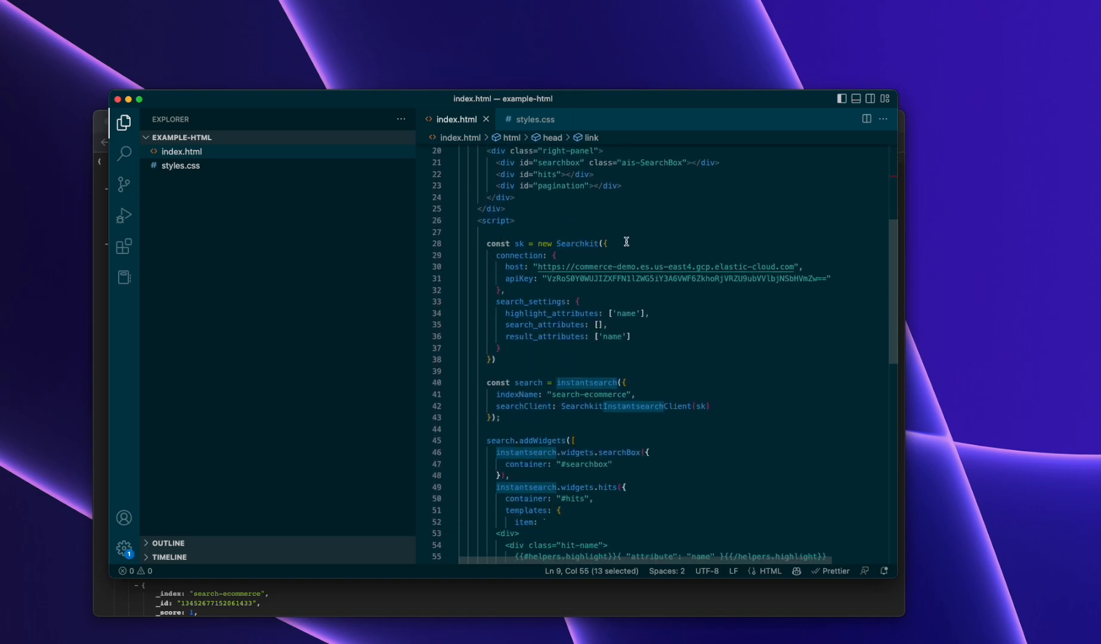
mouse_move(658, 279)
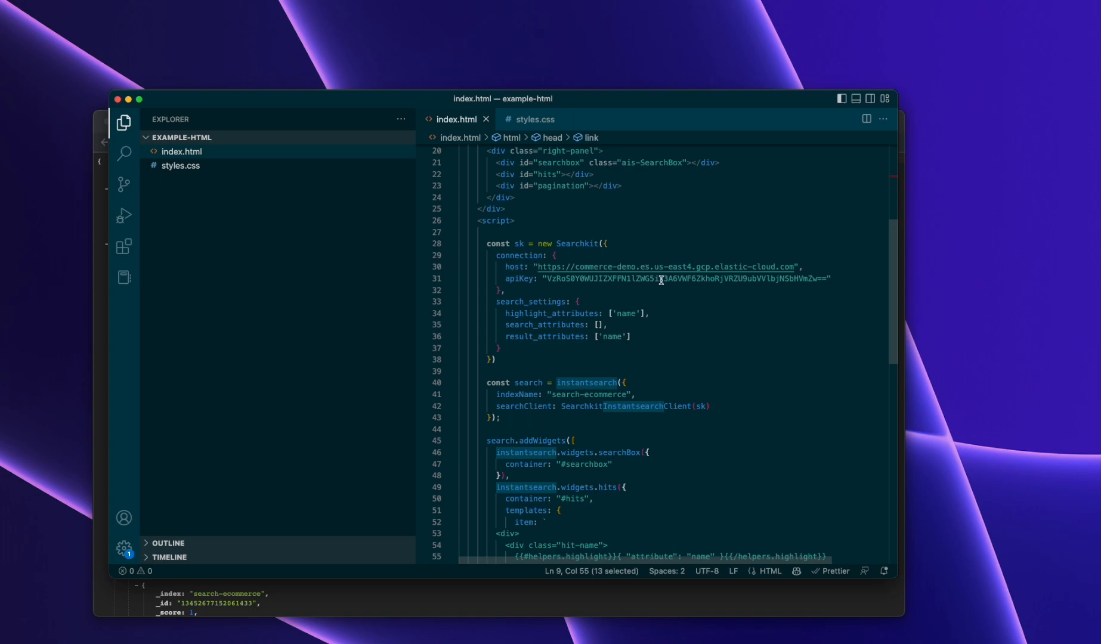
mouse_move(710, 279)
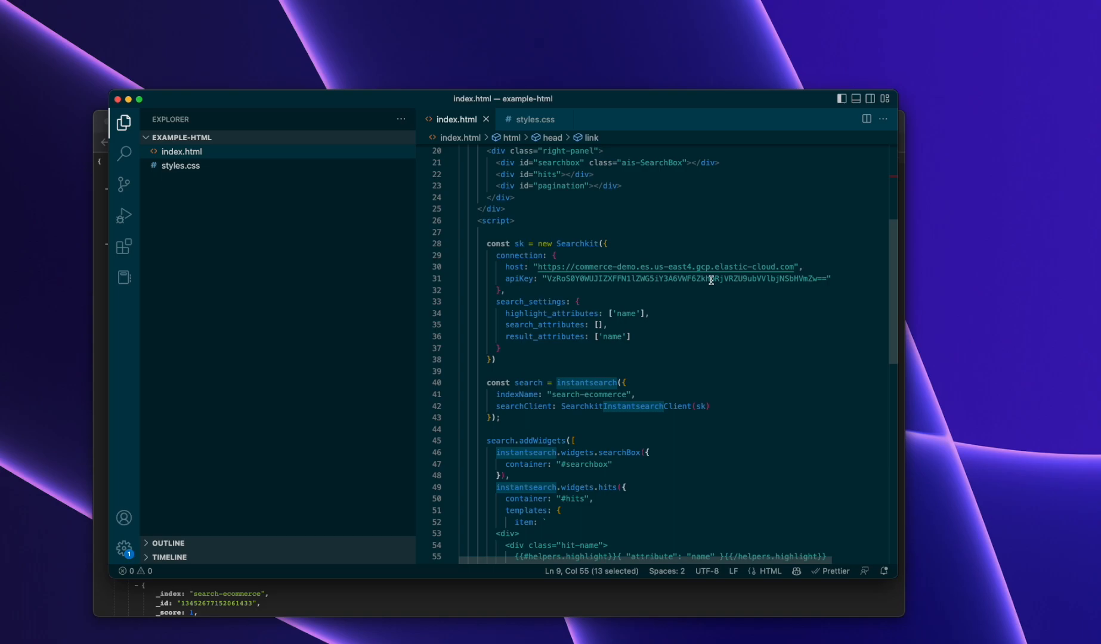
mouse_move(560, 299)
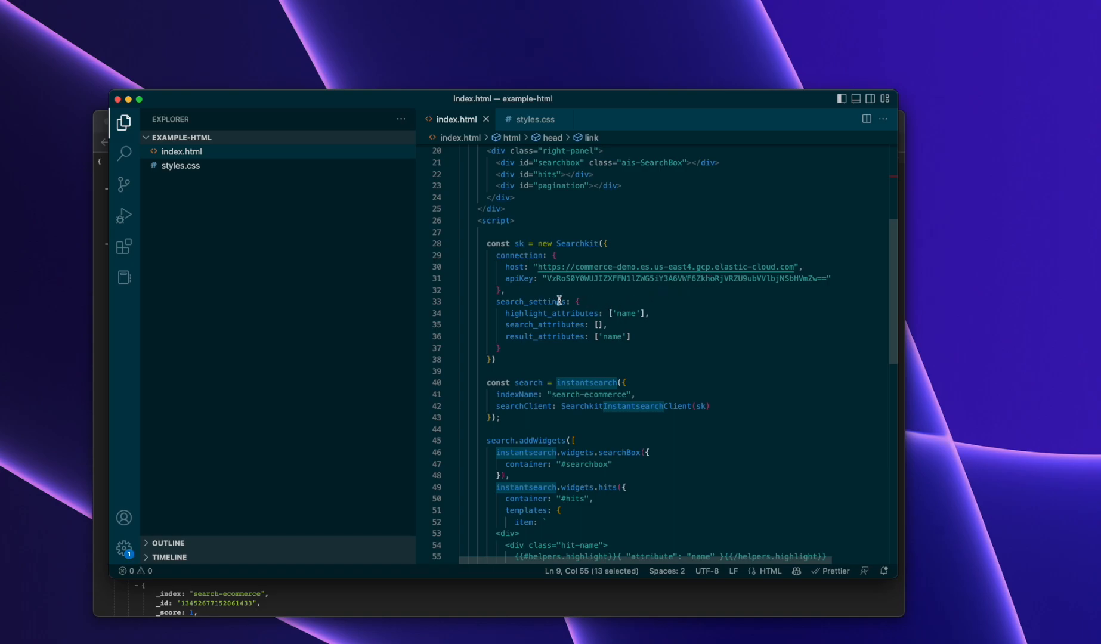
mouse_move(591, 339)
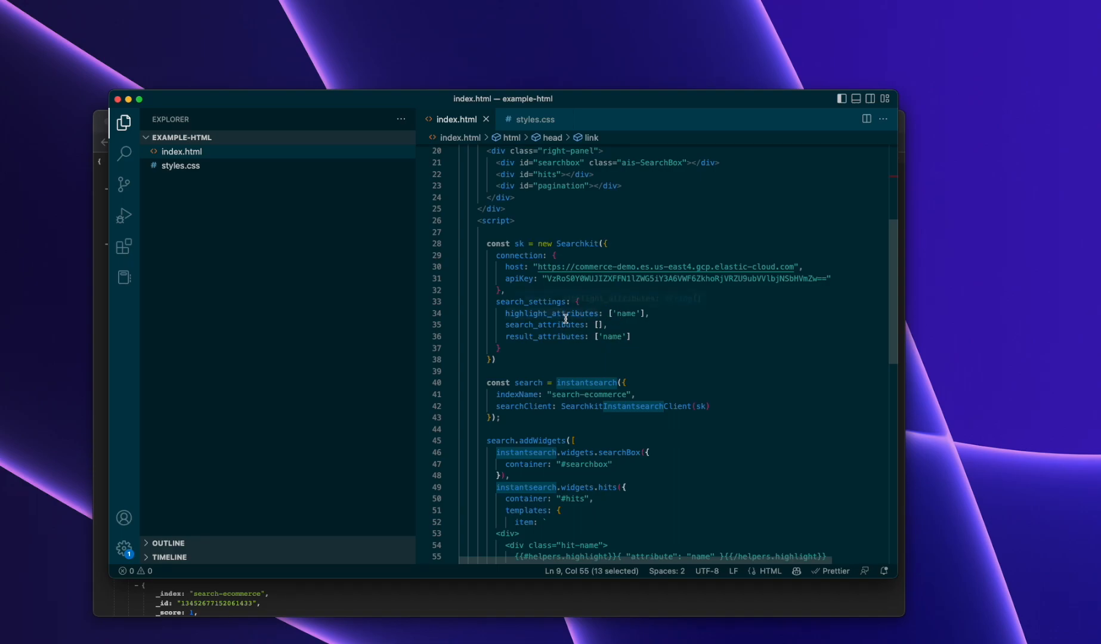
scroll("down", 3)
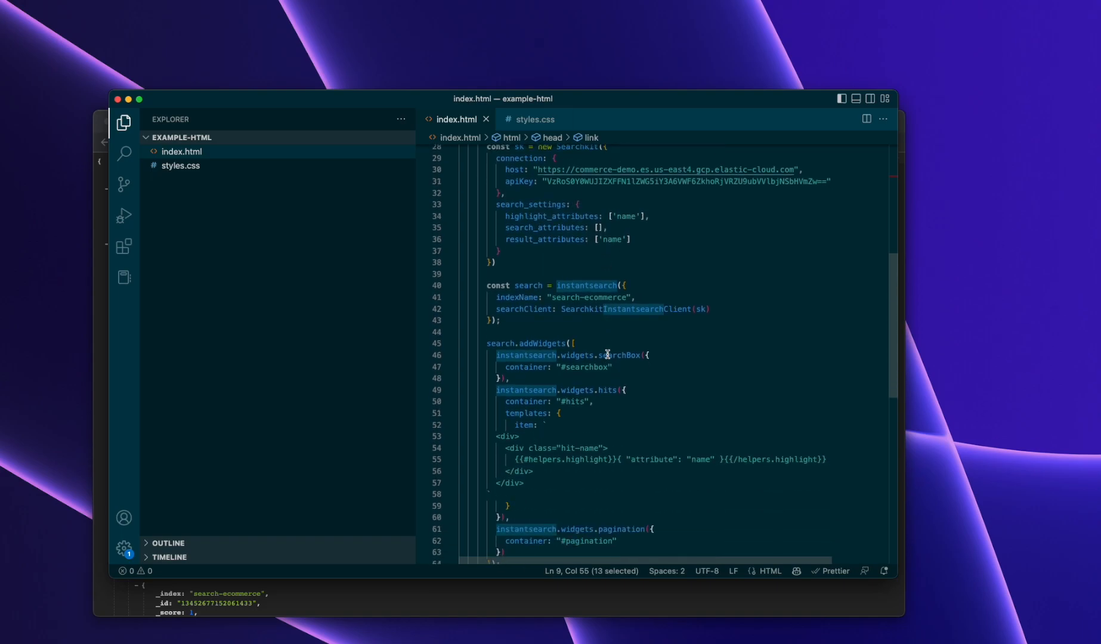
scroll("down", 3)
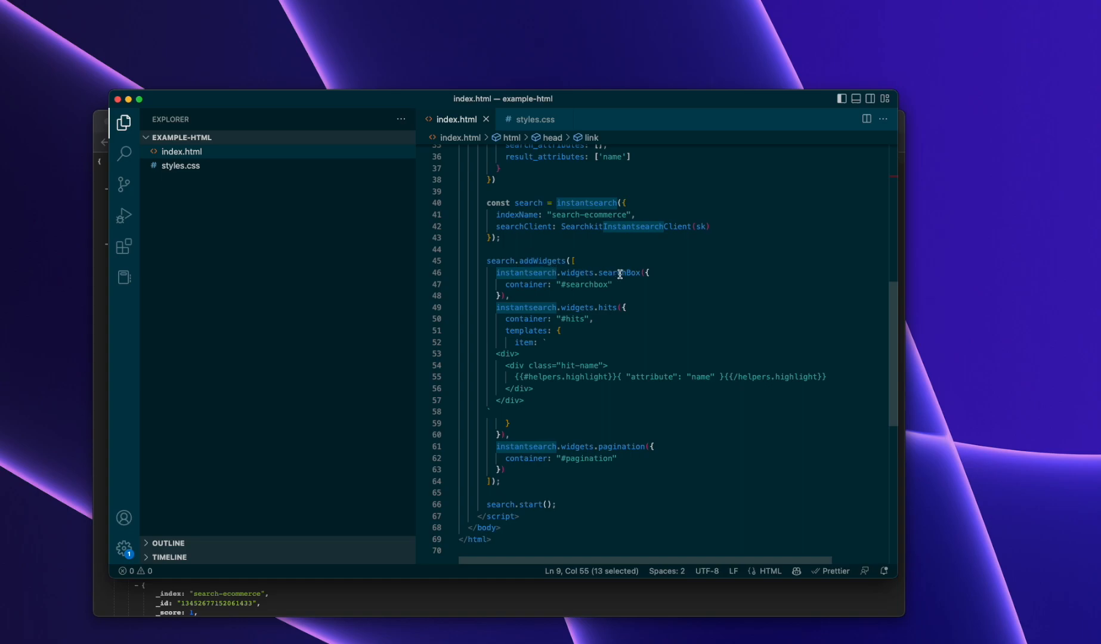
left_click(601, 309)
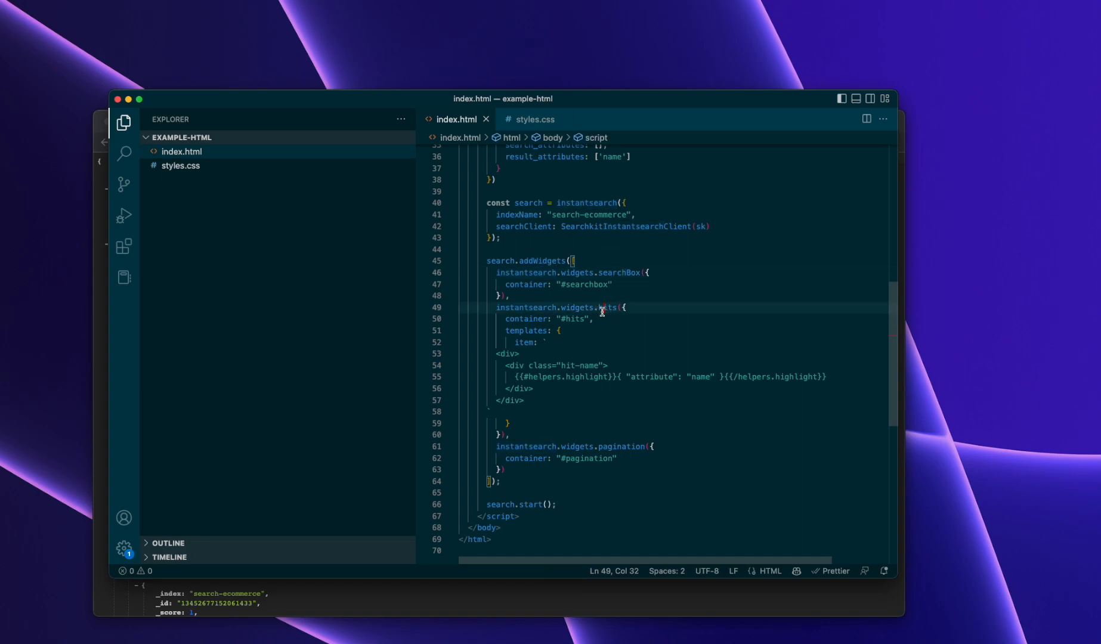
mouse_move(792, 387)
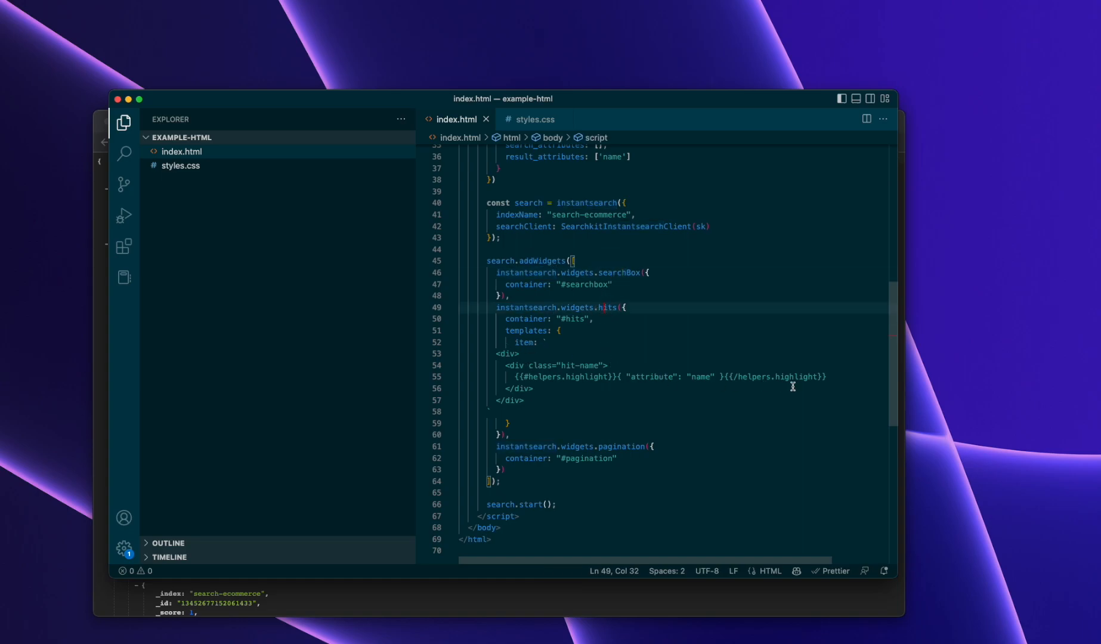
left_click(576, 377)
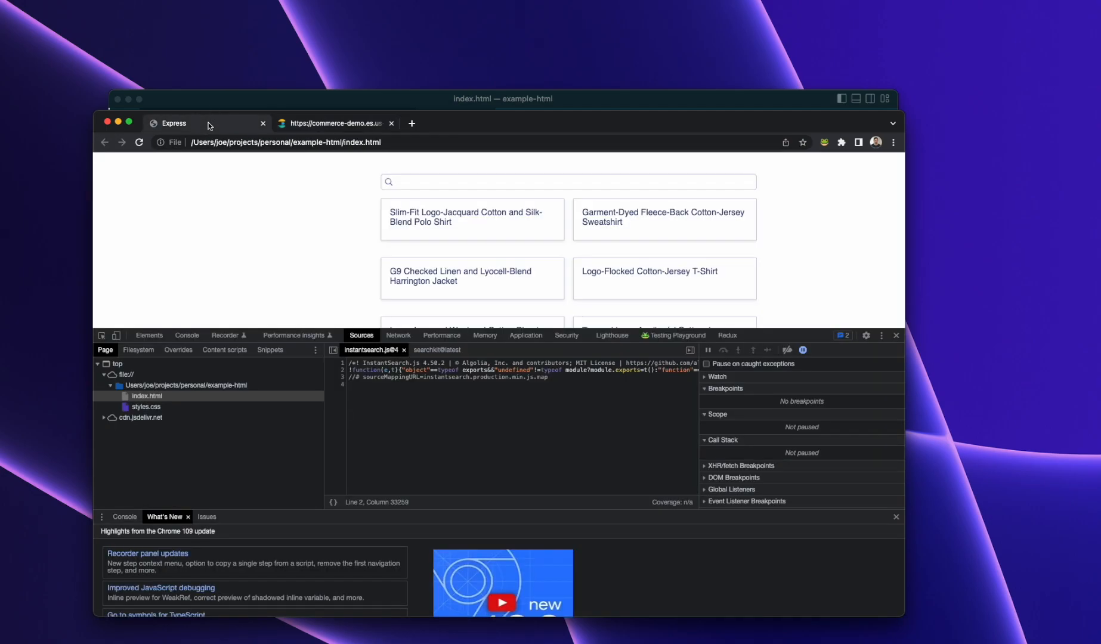
mouse_move(613, 315)
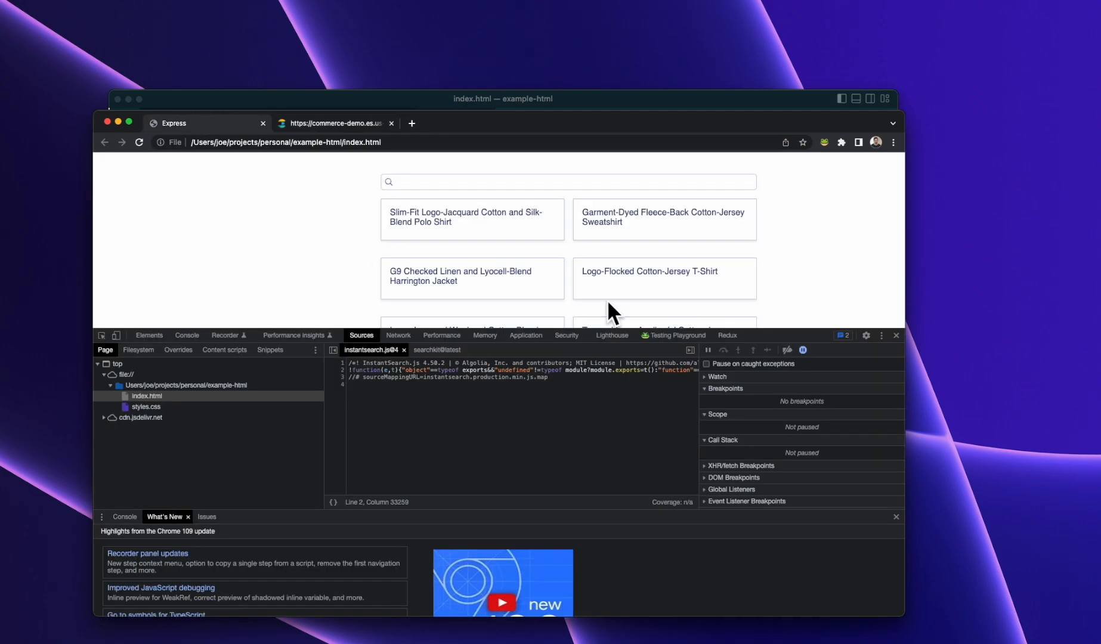
Search for 'slim' to see highlighted hits, then clear the query to restore all products
left_click(896, 335)
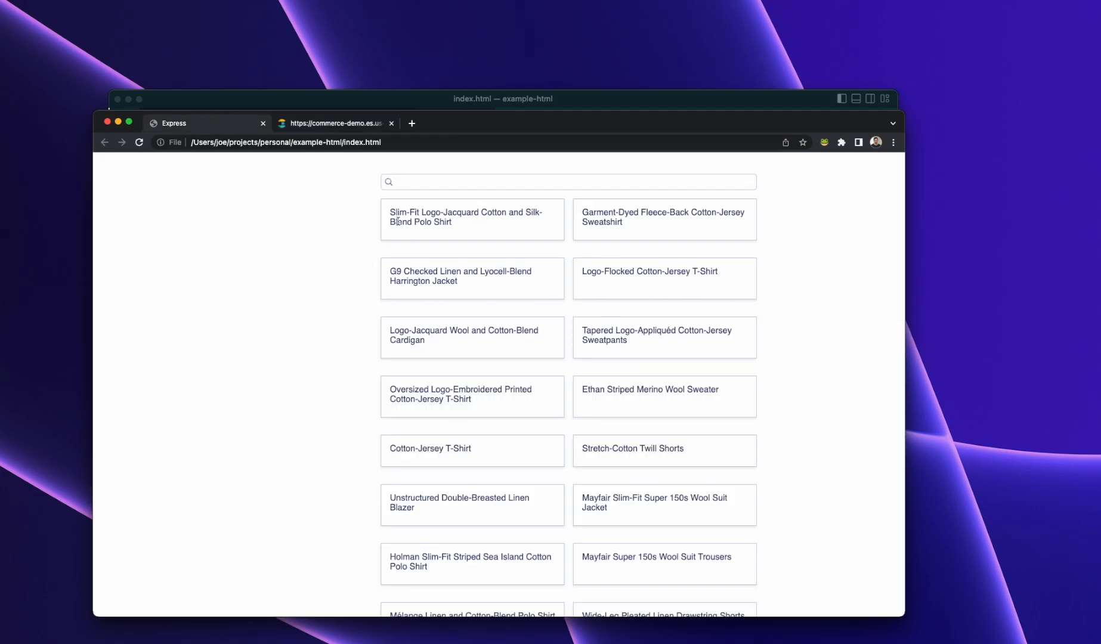
type("slim")
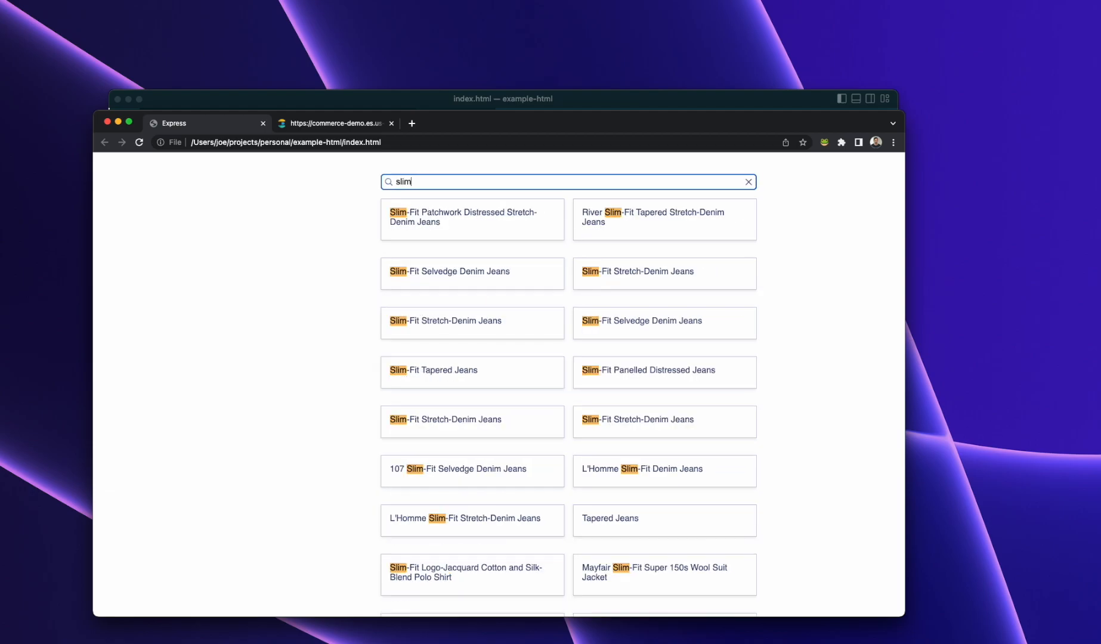
left_click(748, 182)
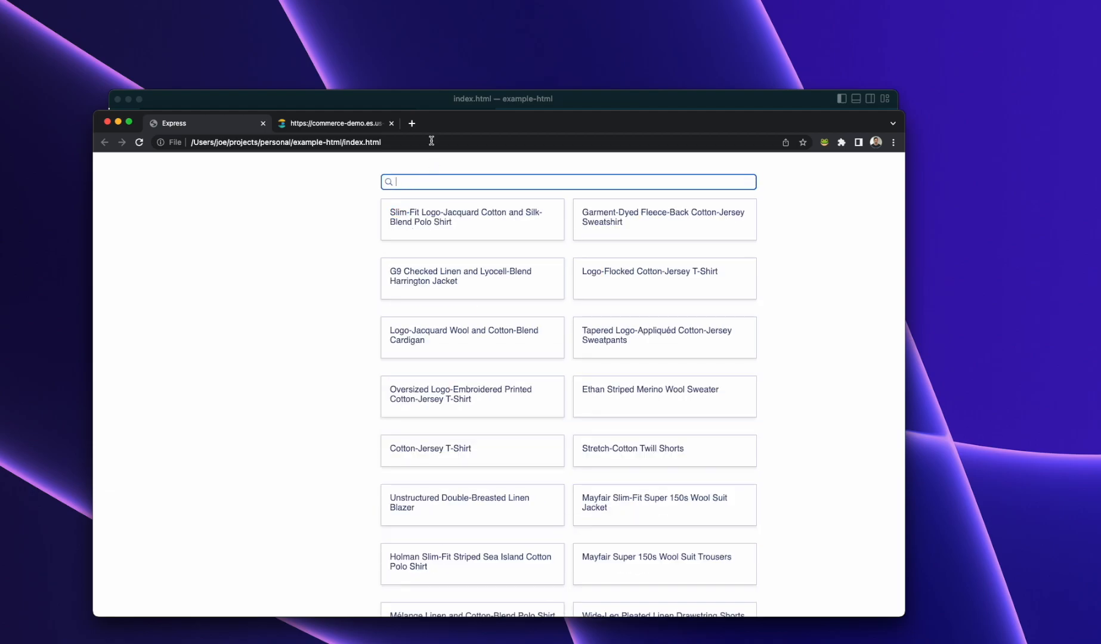
mouse_move(404, 102)
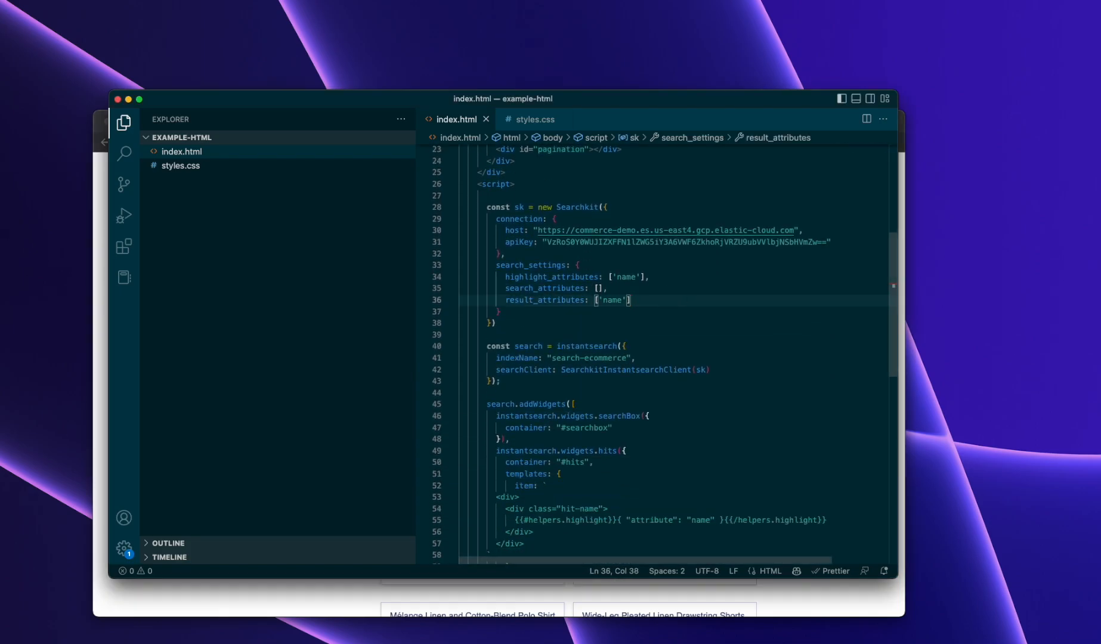
Add facet_attributes ['designer'] to search_settings and an <h2>Designers</h2> heading in the left panel
type("facets: {")
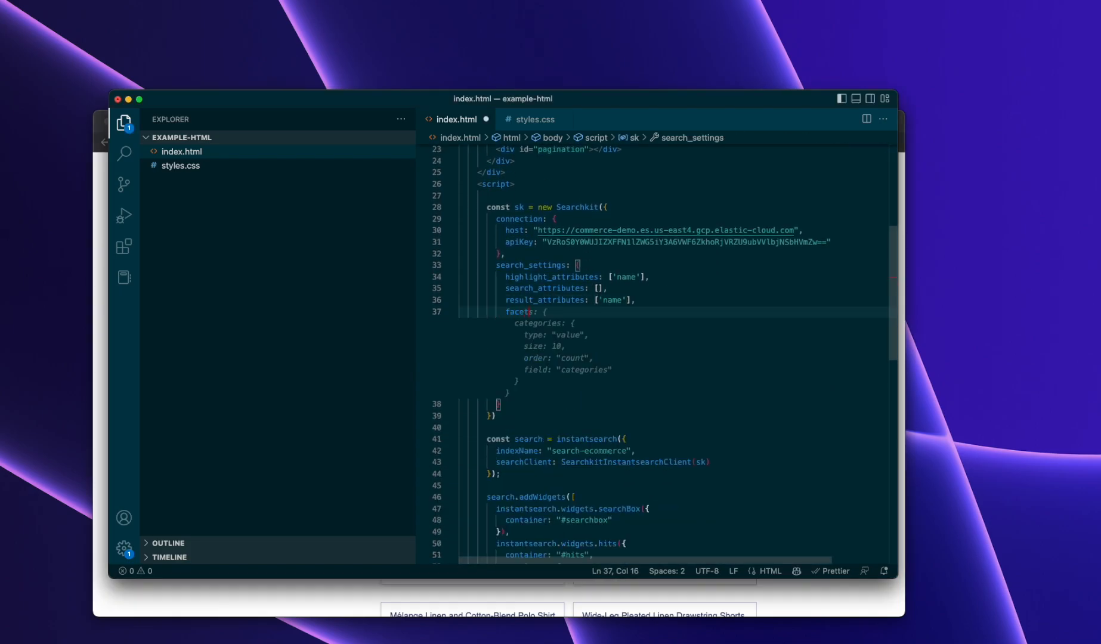
type("facet_attributes: ['designer']")
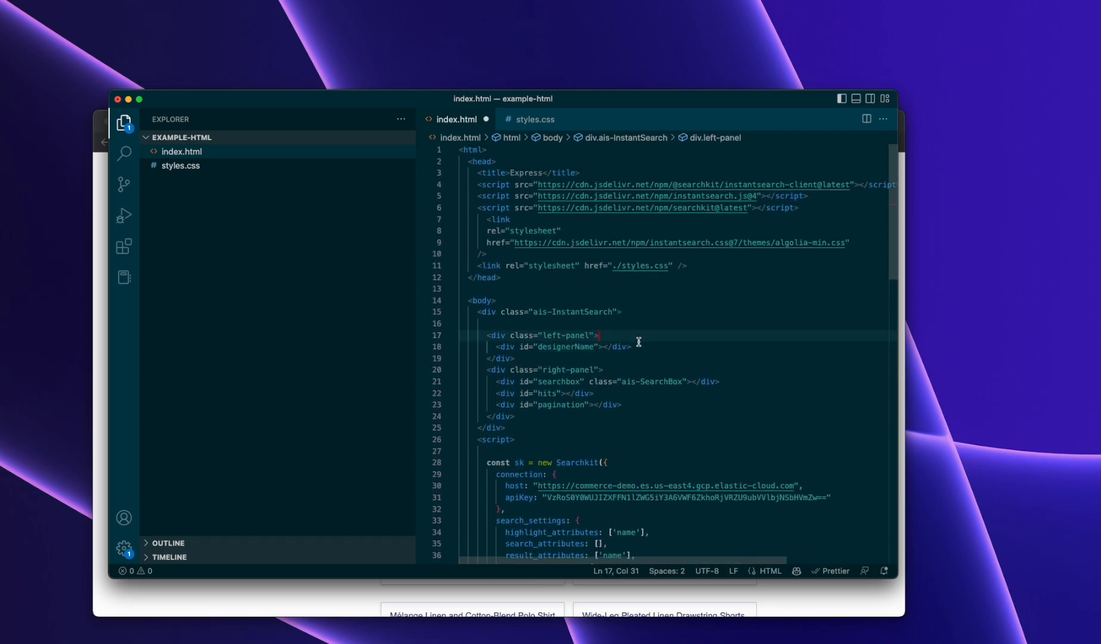
type("<h2></h2>")
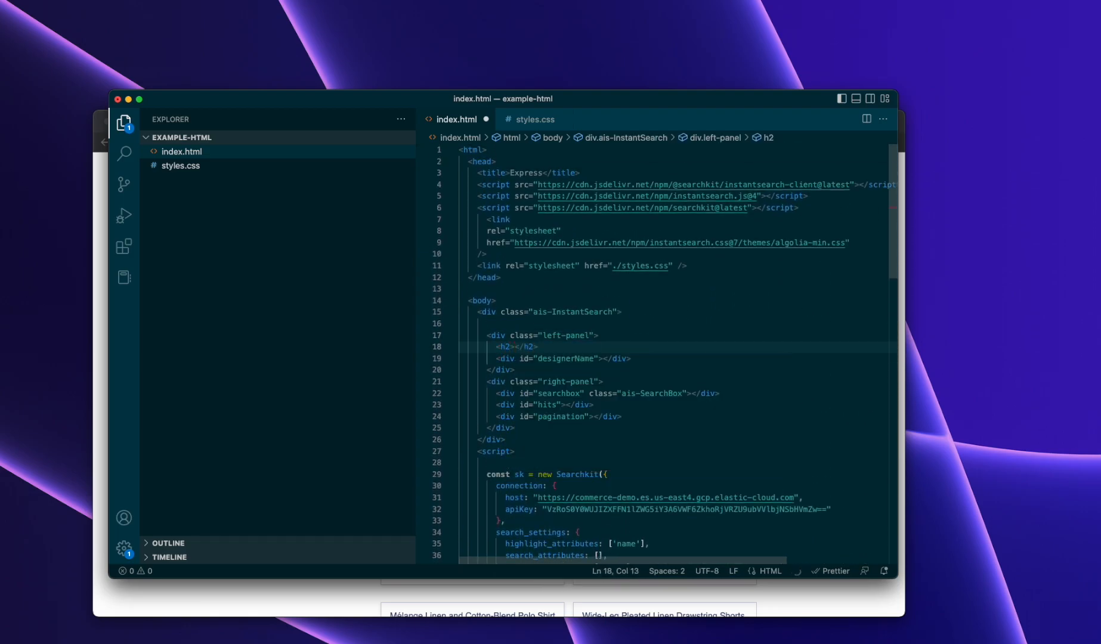
type("Designers")
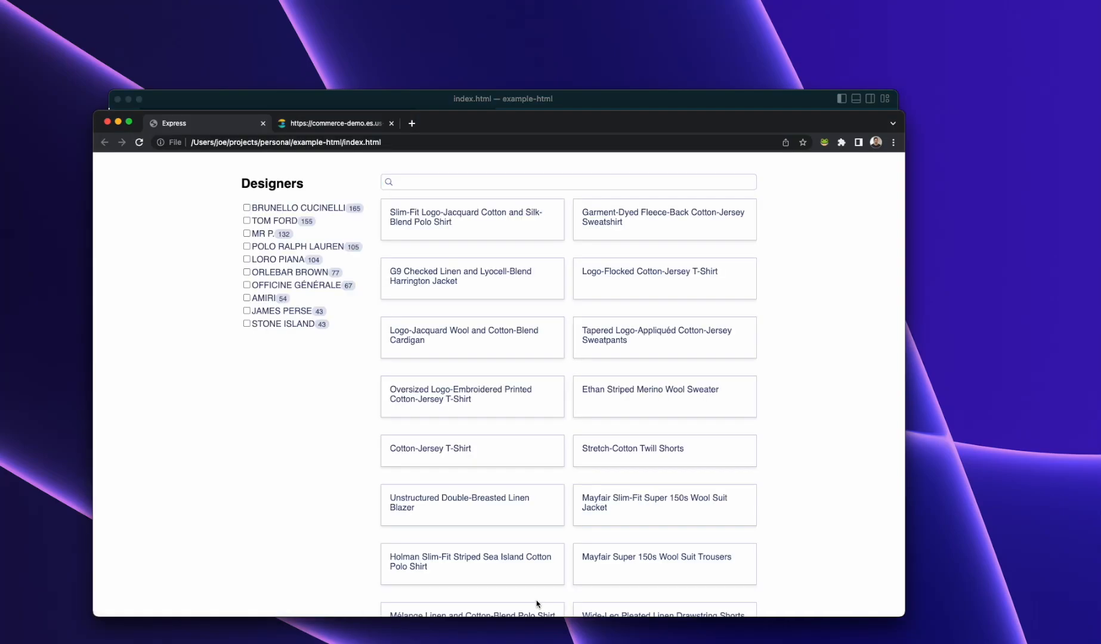
mouse_move(276, 197)
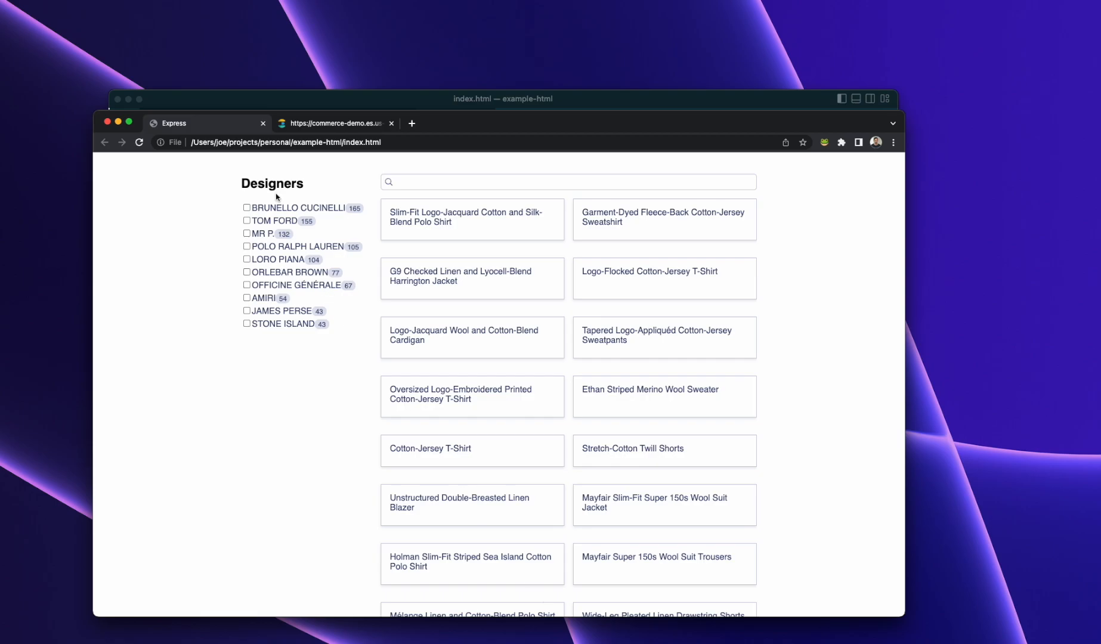
left_click(247, 220)
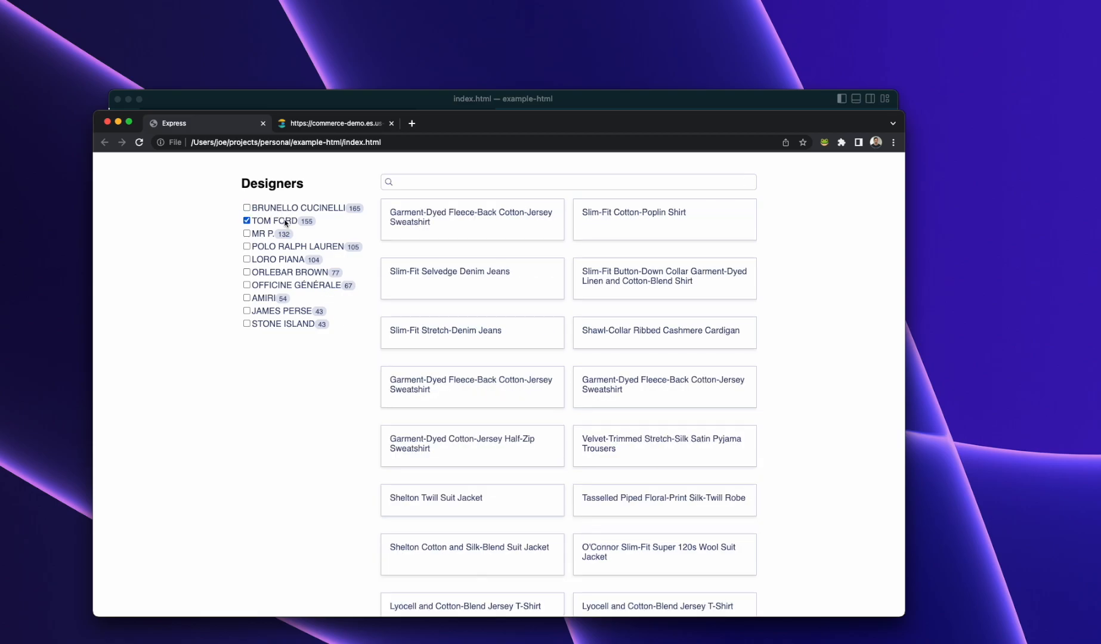
left_click(247, 221)
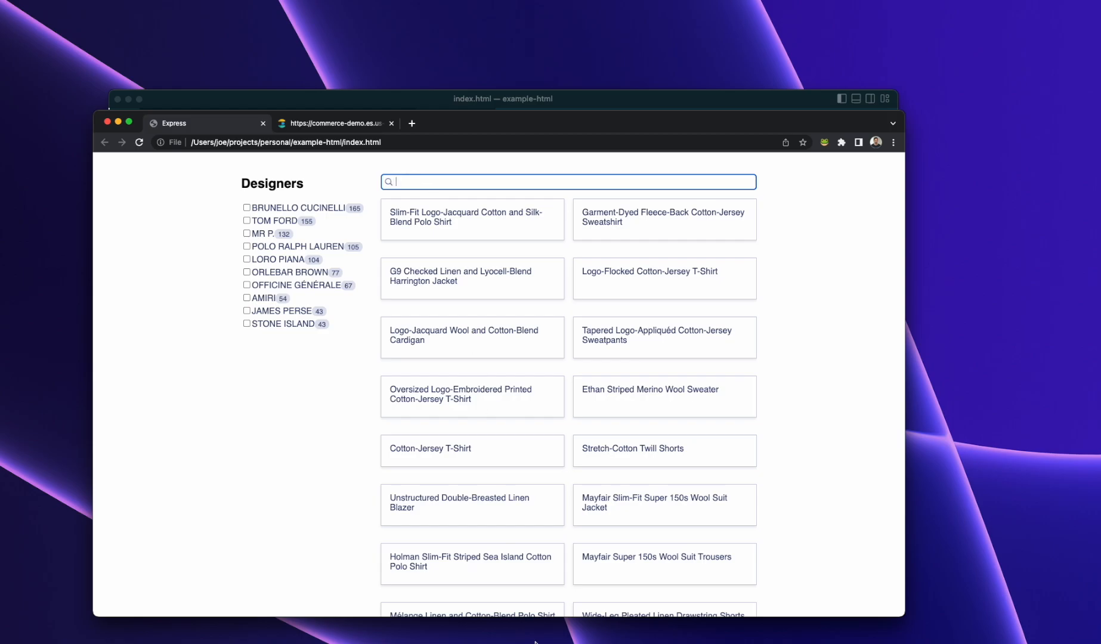
mouse_move(118, 161)
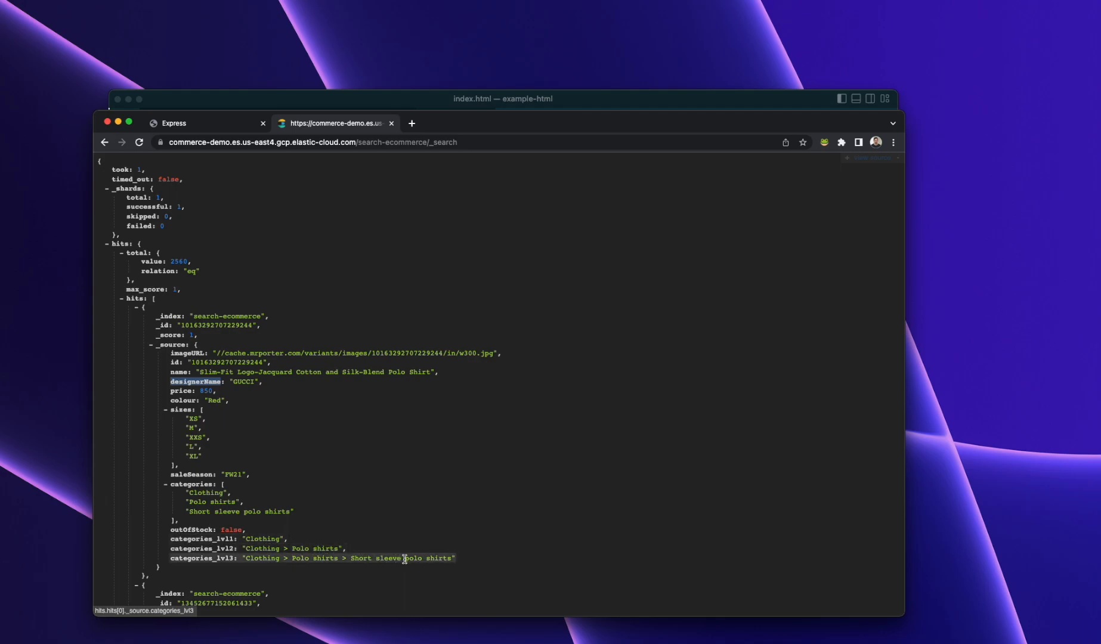
mouse_move(426, 101)
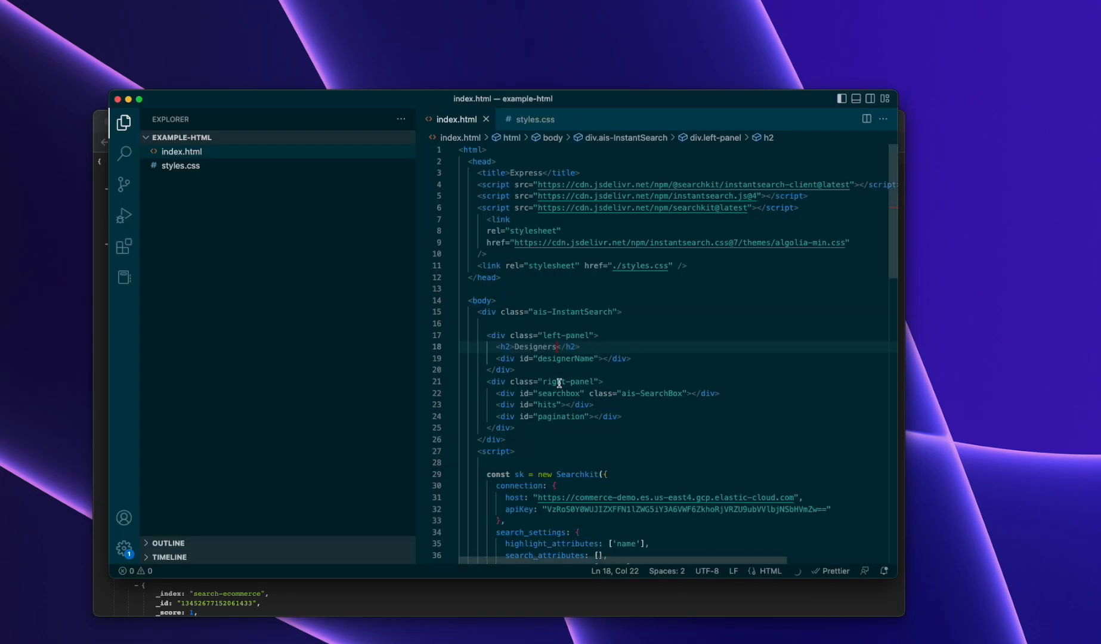
Add category facet levels and a hierarchicalMenu widget on the #categories-list container
scroll("down", 3)
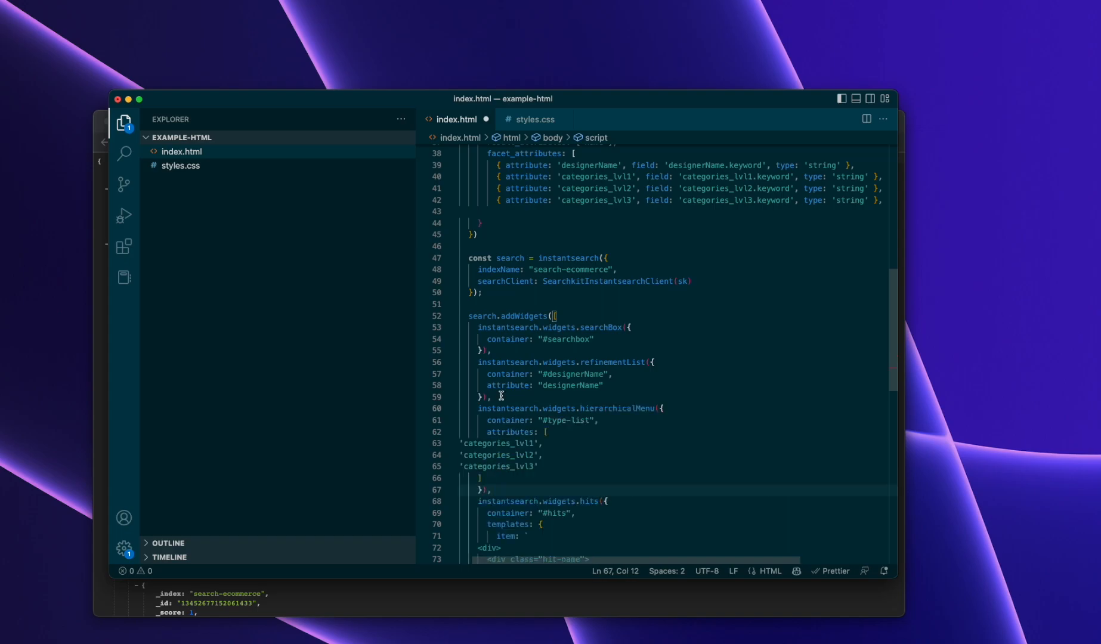
mouse_move(571, 423)
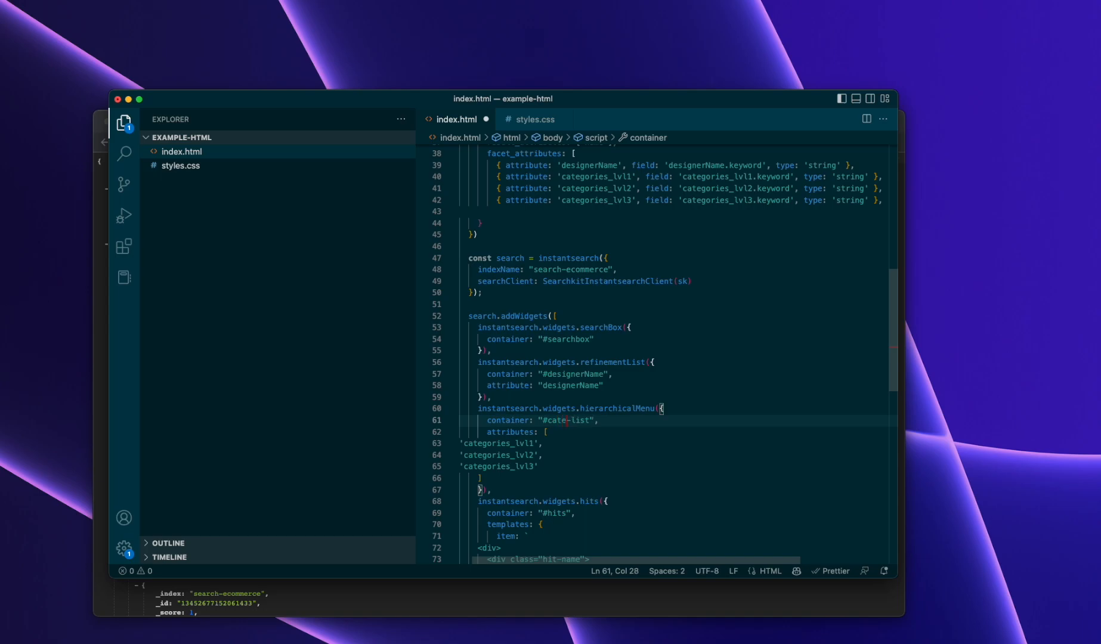
type("gories")
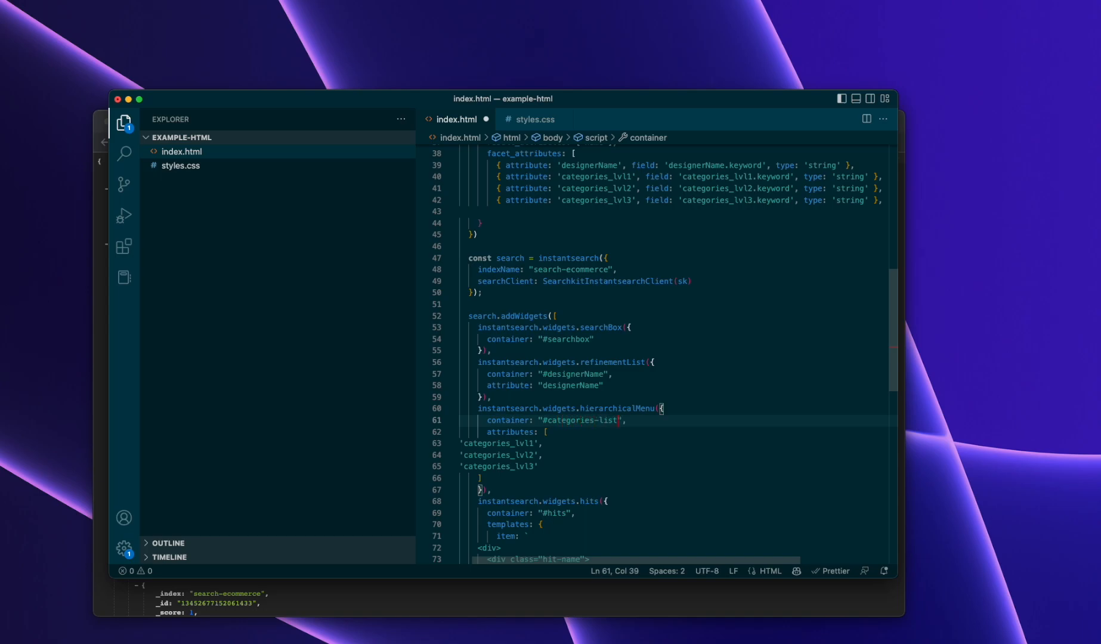
double_click(580, 420)
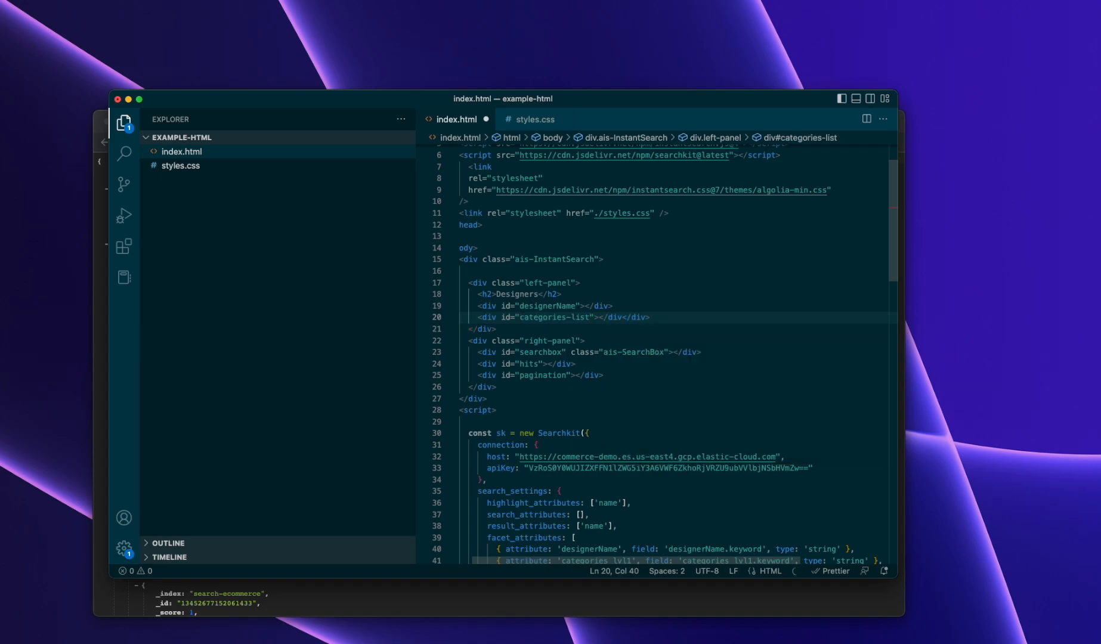
Change the second Designers heading above the categories list to read Categories
left_click(628, 318)
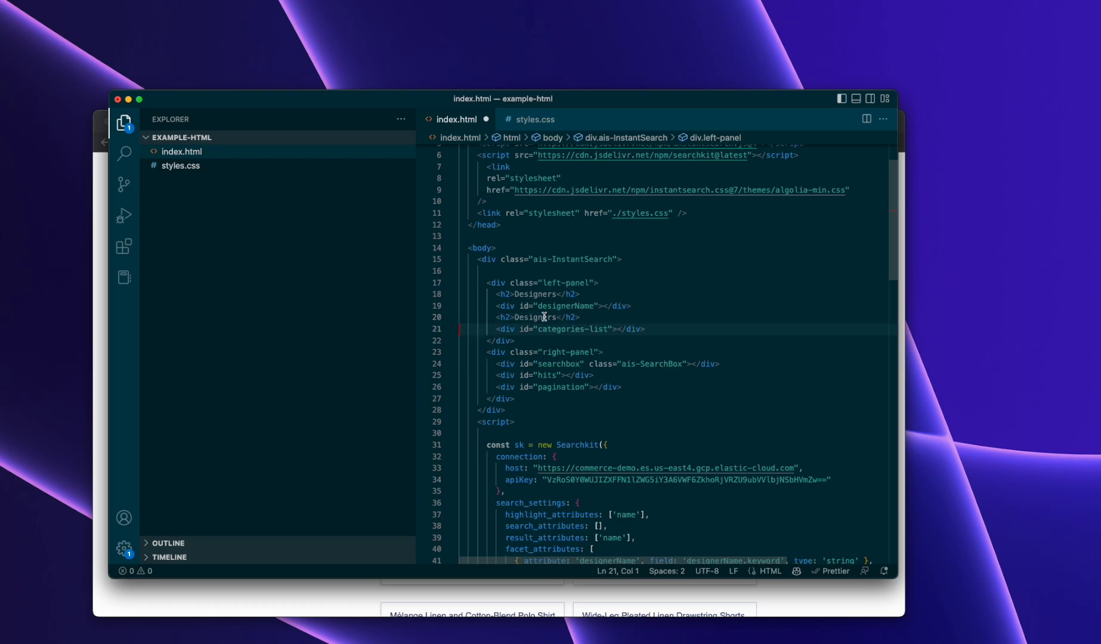
type("Cat")
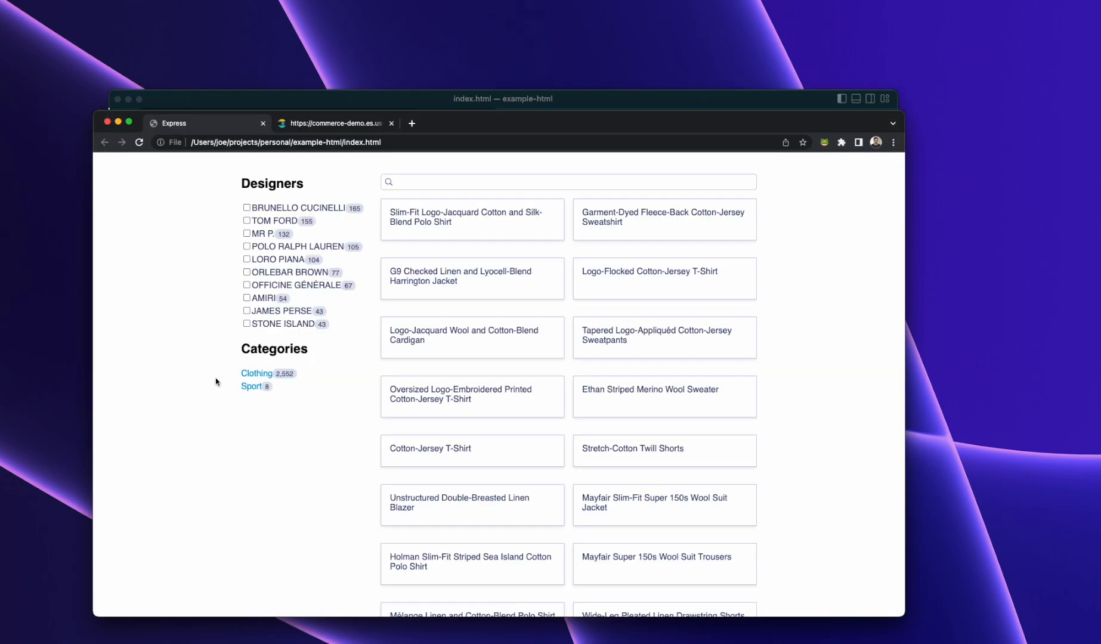
Expand Clothing in the Categories menu and filter the products down to Plain t-shirts
left_click(257, 373)
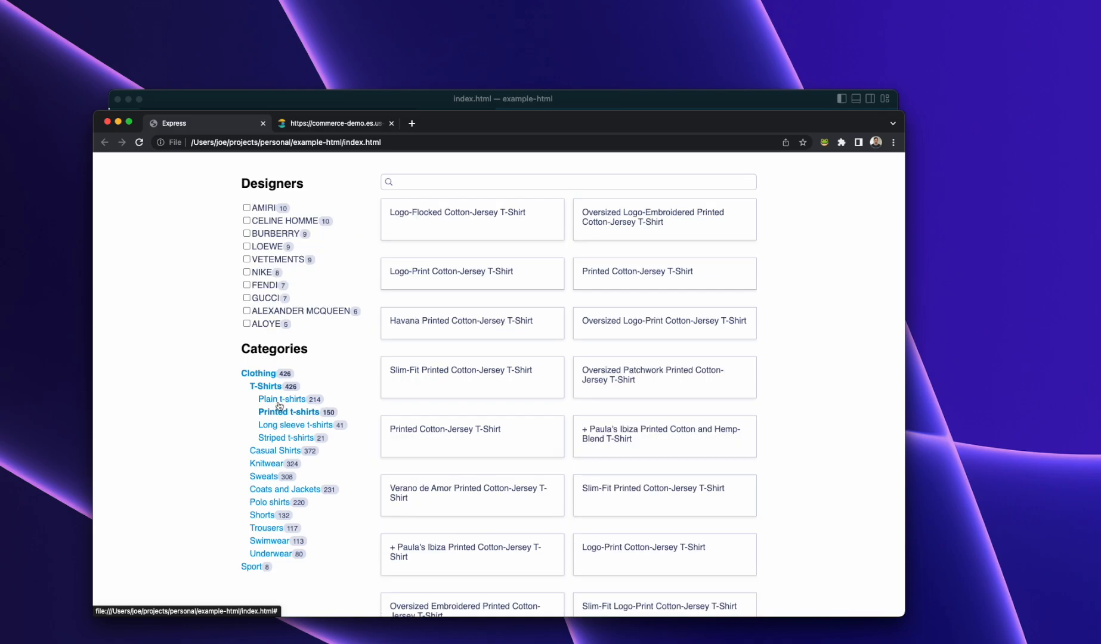
left_click(283, 398)
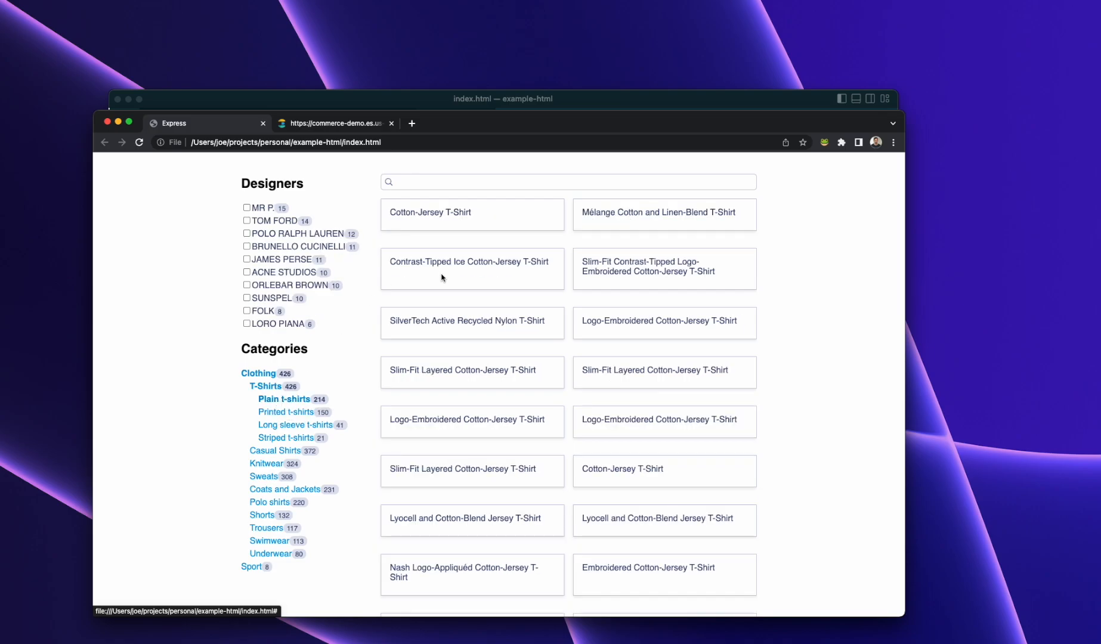
mouse_move(422, 247)
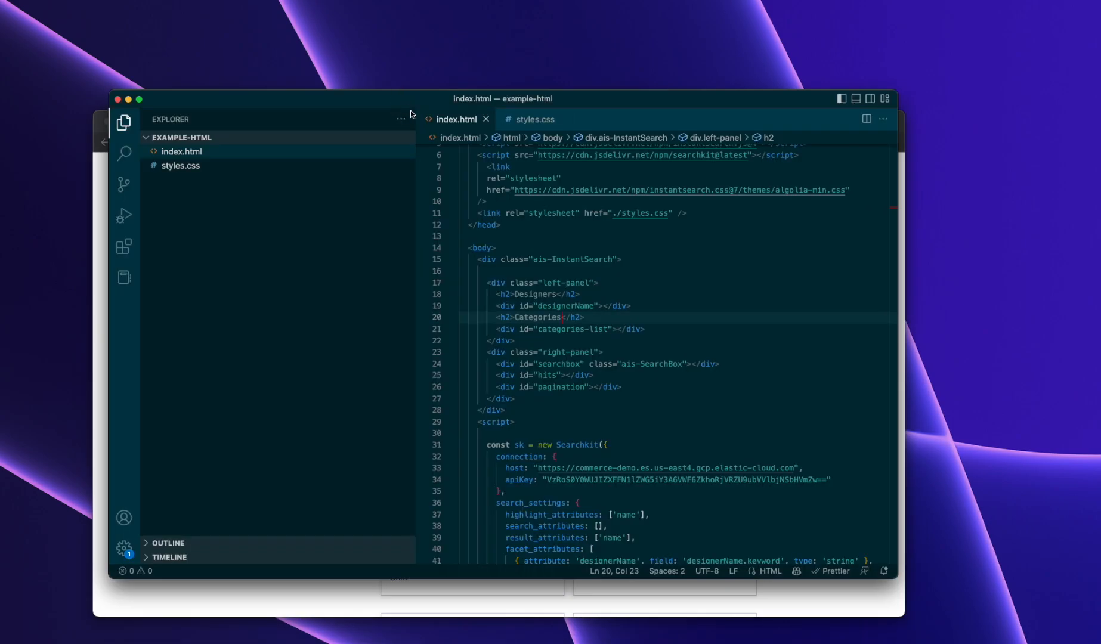
Add a designerName div to the hit template and 'designerName' to highlight_attributes
scroll("down", 3)
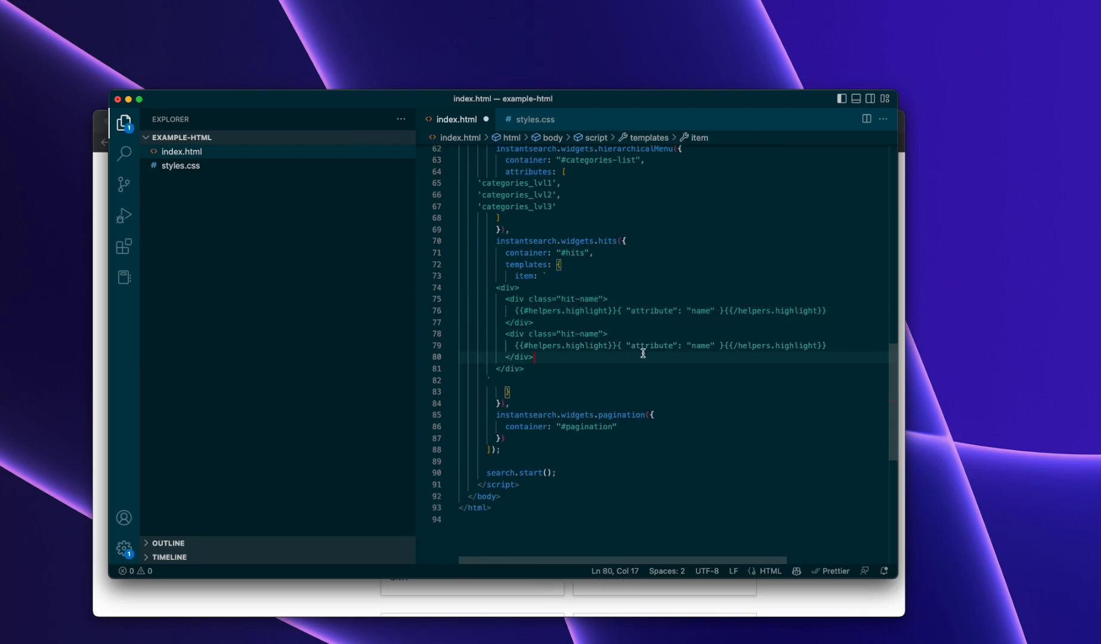
type("die")
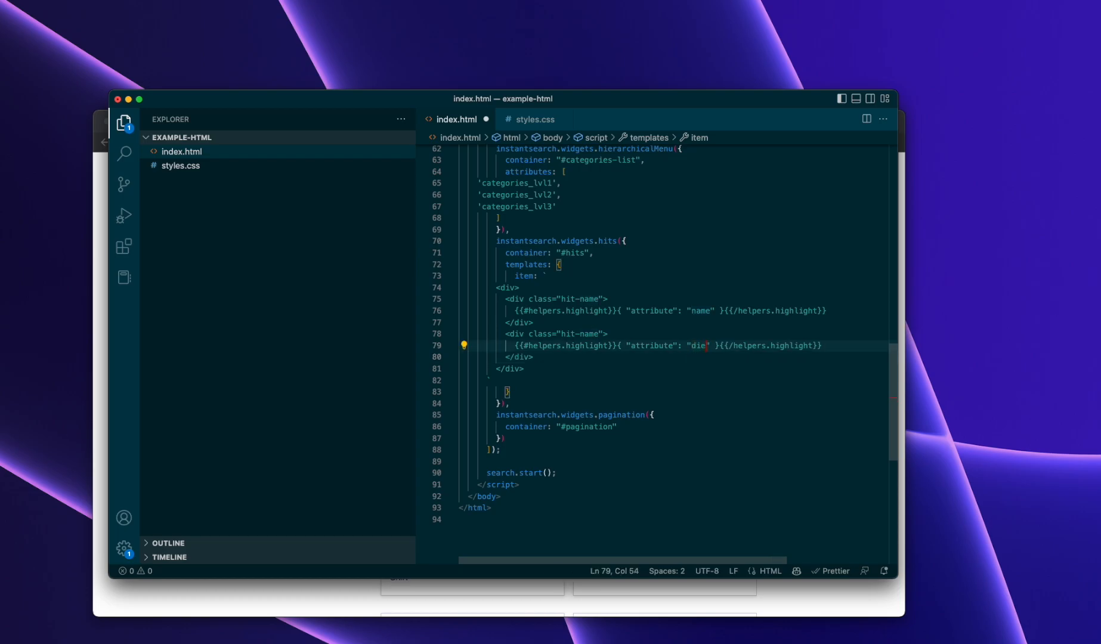
type("designerNa")
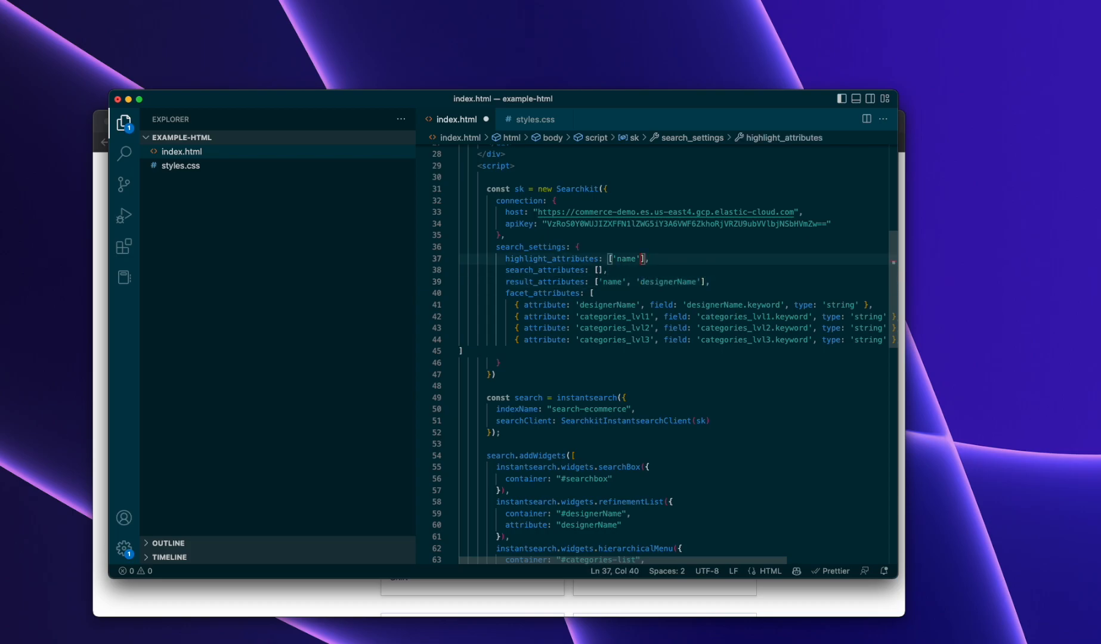
type(", 'designerName'")
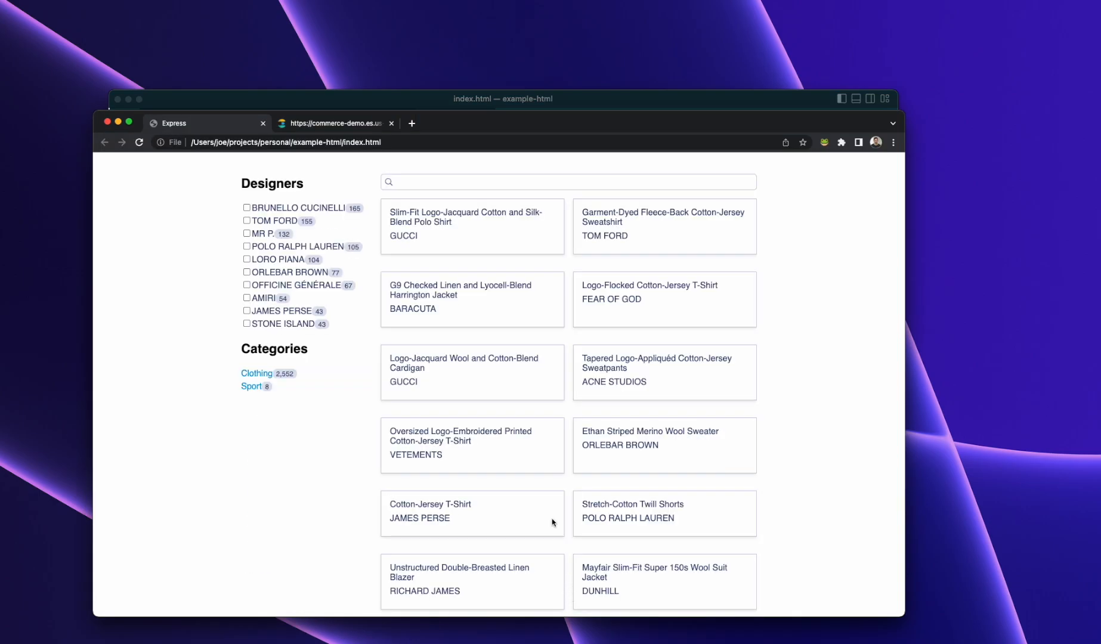
Search 'tomford' to get no results, then clear the query
type("tomford")
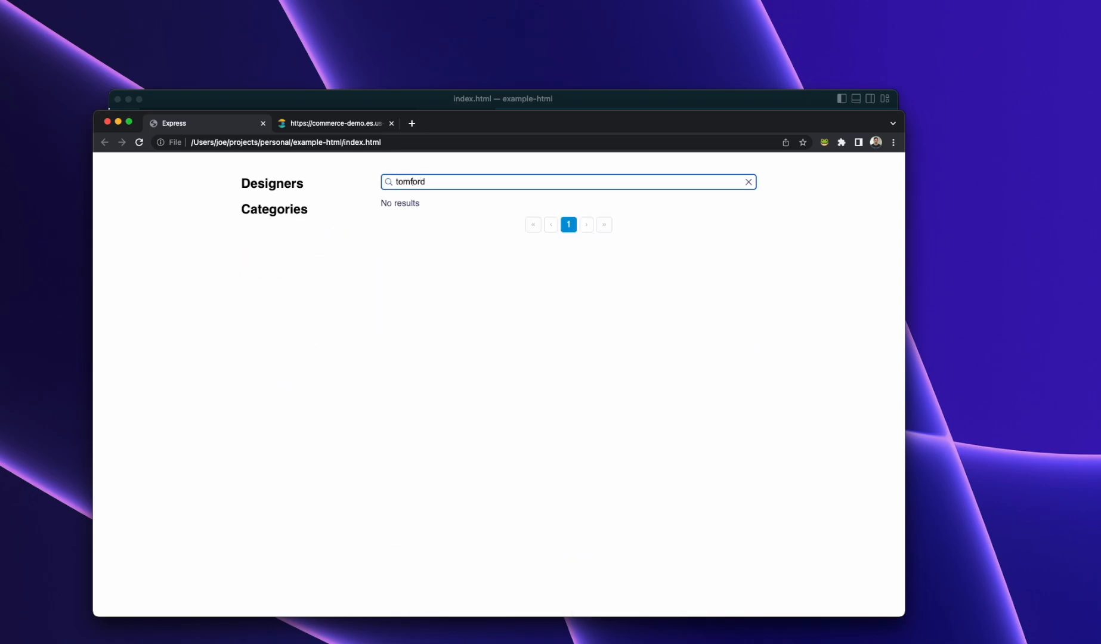
left_click(747, 182)
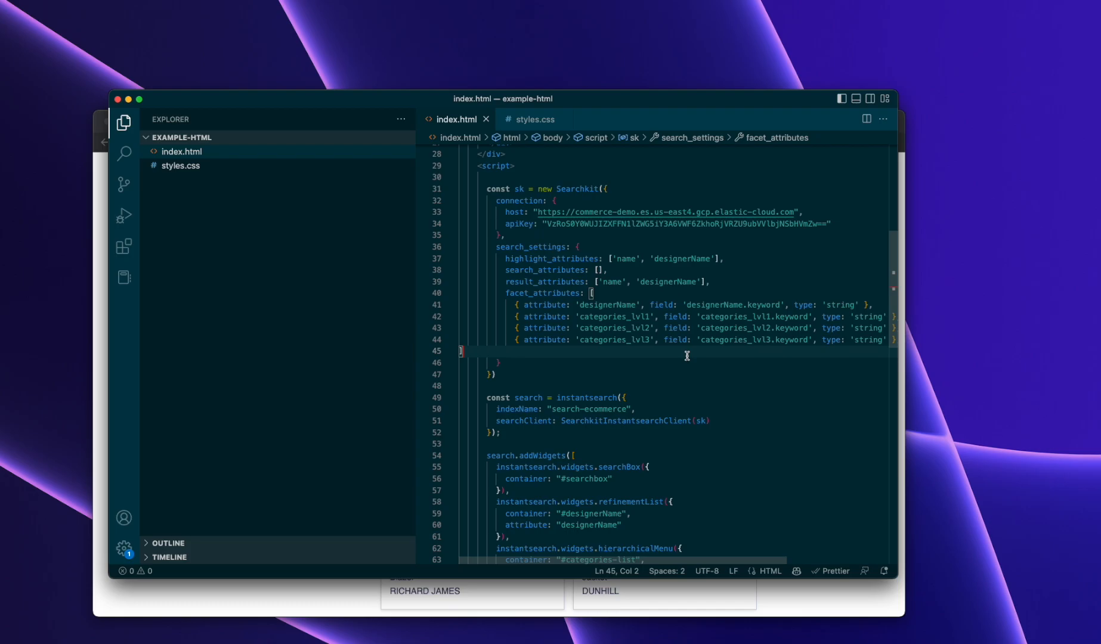
Add { attribute: 'price', type: 'numeric', field: 'price' } to facet_attributes and save
type("{ attribute: 'price', type: 'numeric', field: 'price' }")
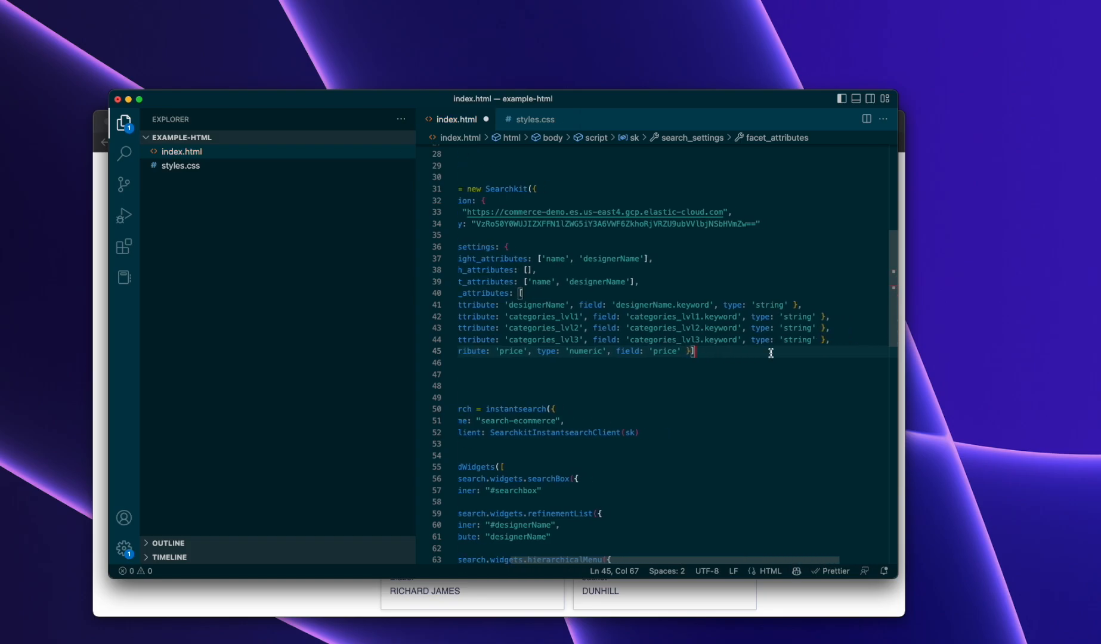
key("cmd+s")
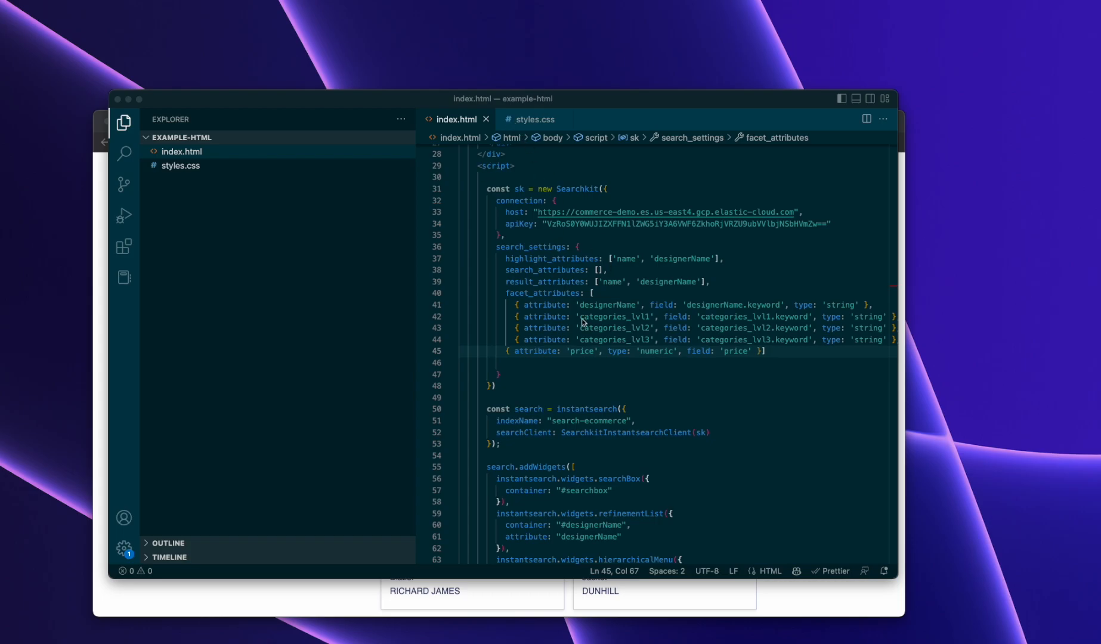
Insert an instantsearch rangeInput widget with container #price and attribute price, and save
scroll("down", 3)
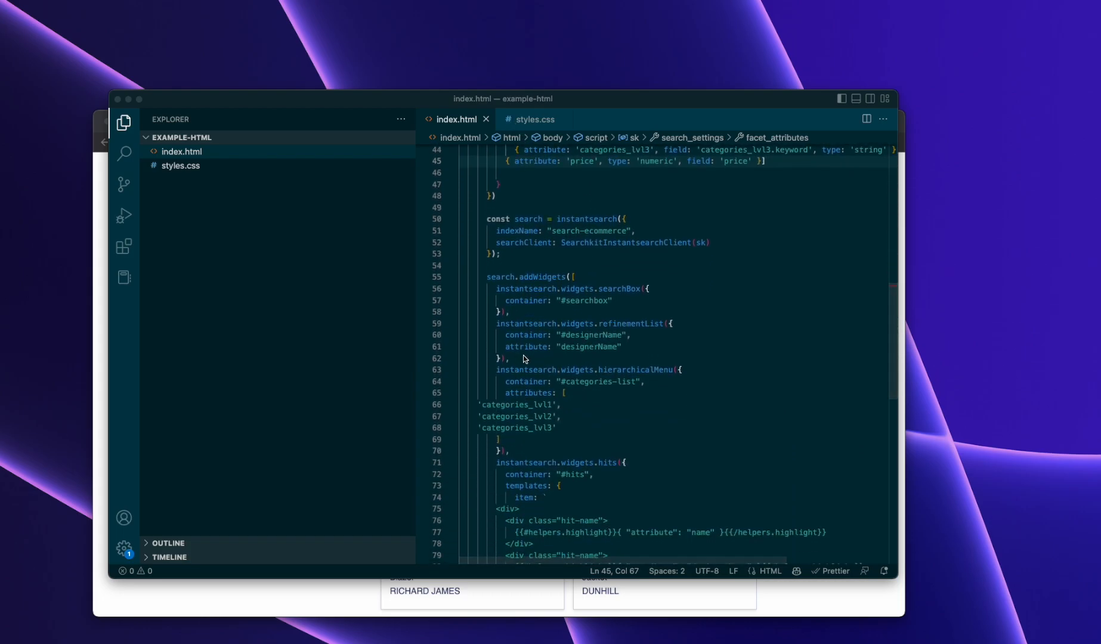
type("instantsearch.widgets.rangeInput({")
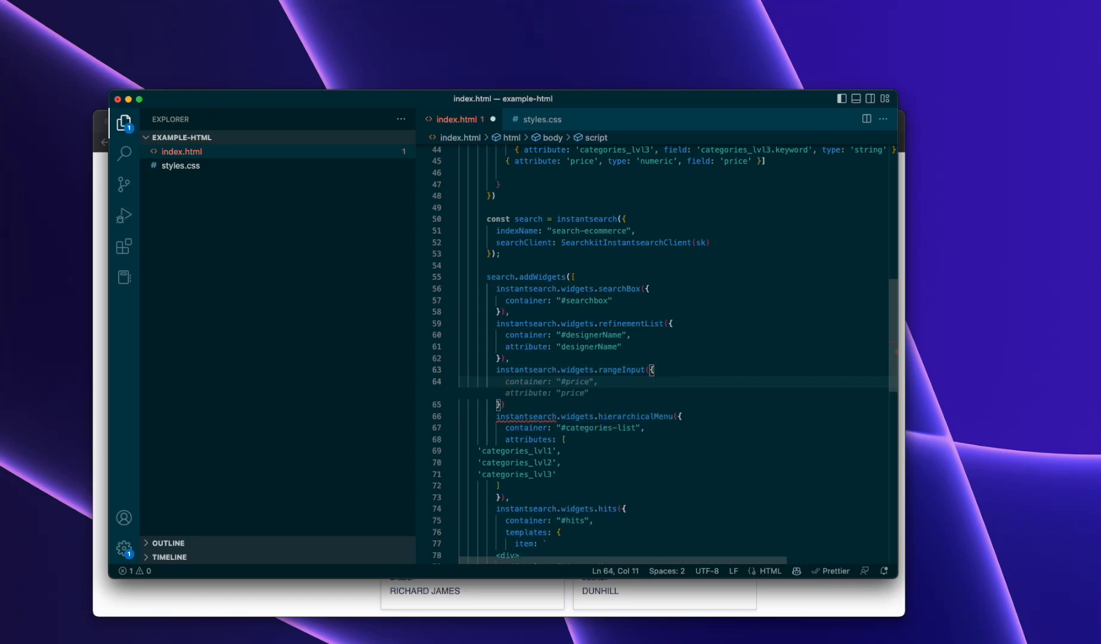
key("cmd+s")
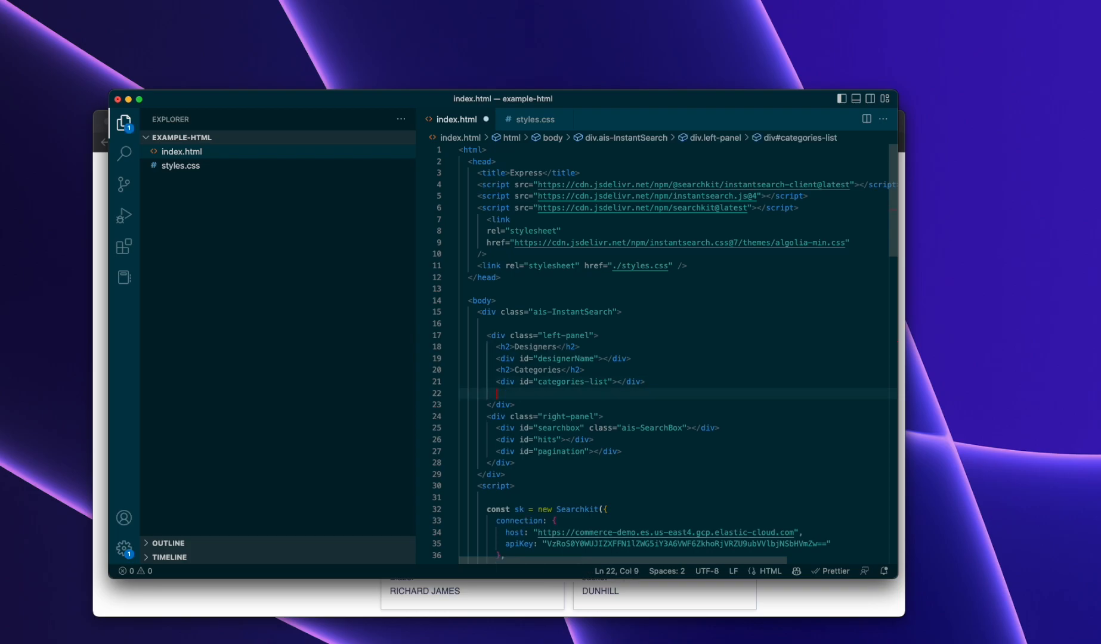
Add <div id="price"></div> to the left panel below the categories list
type("<div id=")
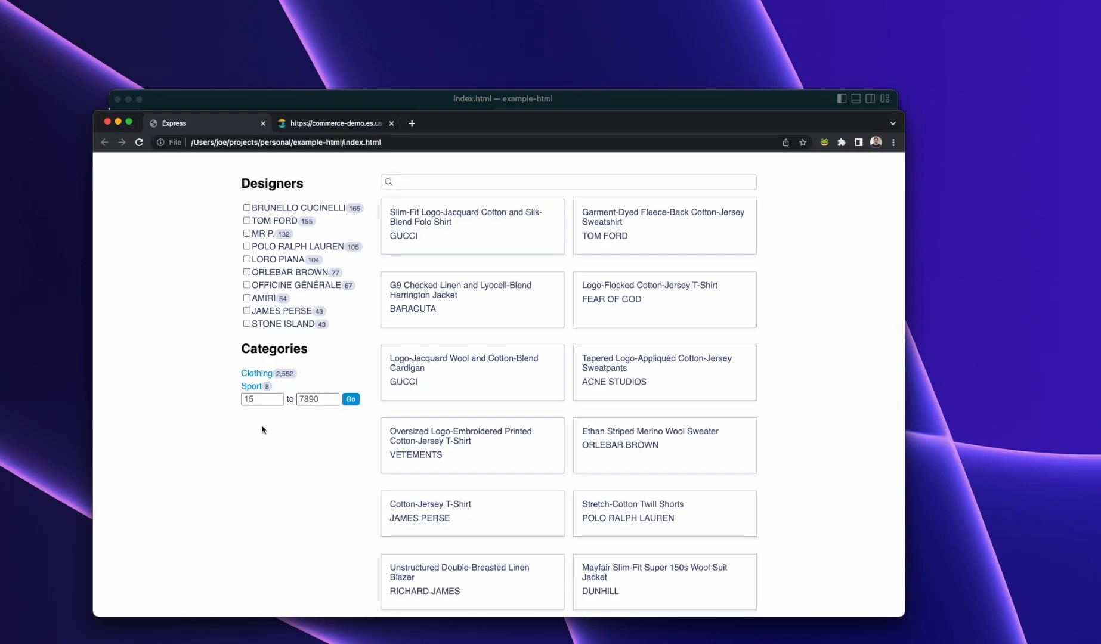
Apply a minimum price of 700 and end with no designer filter checked
left_click(247, 285)
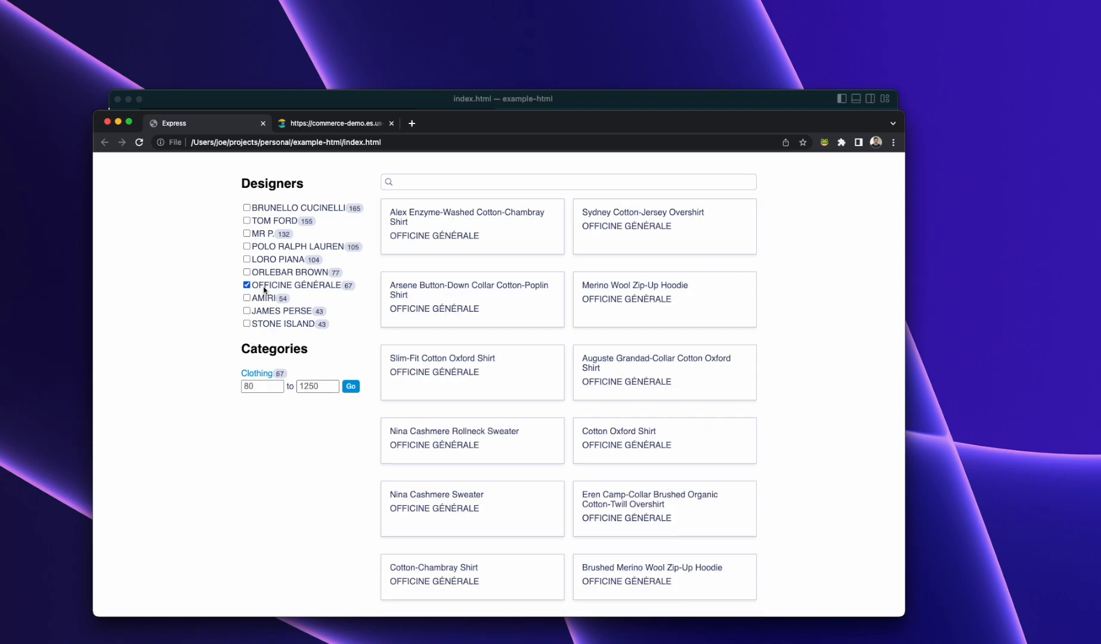
left_click(247, 298)
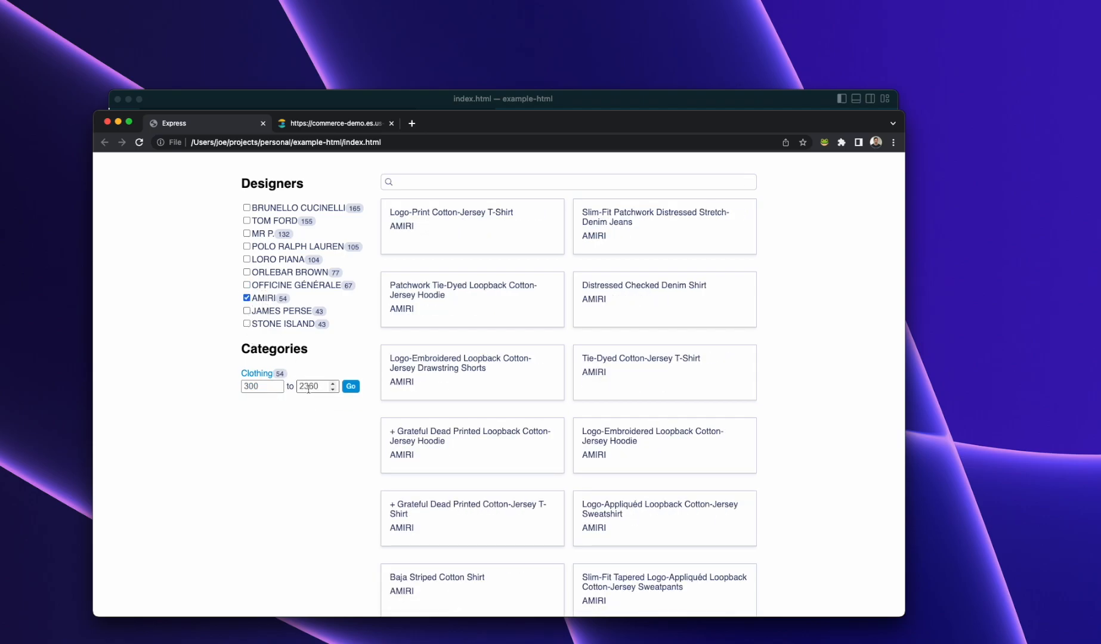
left_click(261, 387)
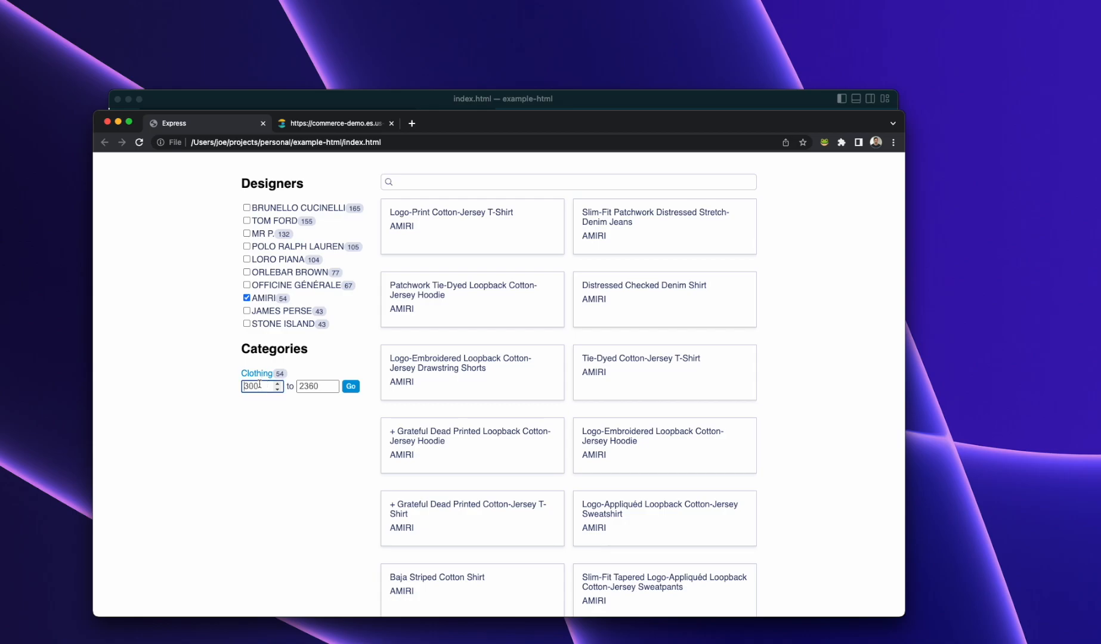
type("700")
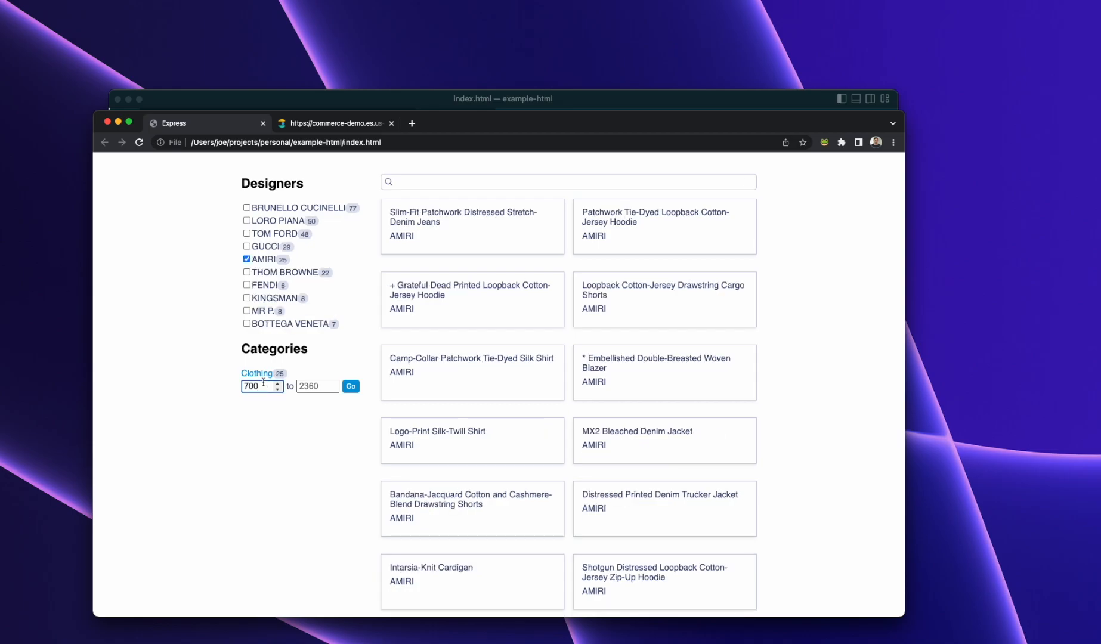
left_click(247, 259)
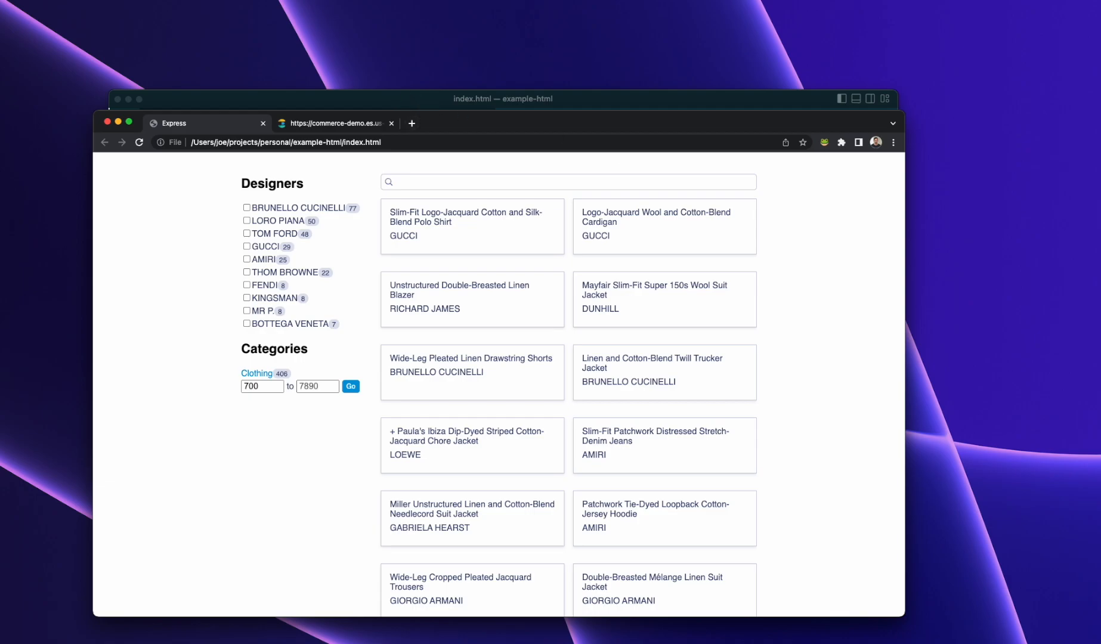
mouse_move(625, 290)
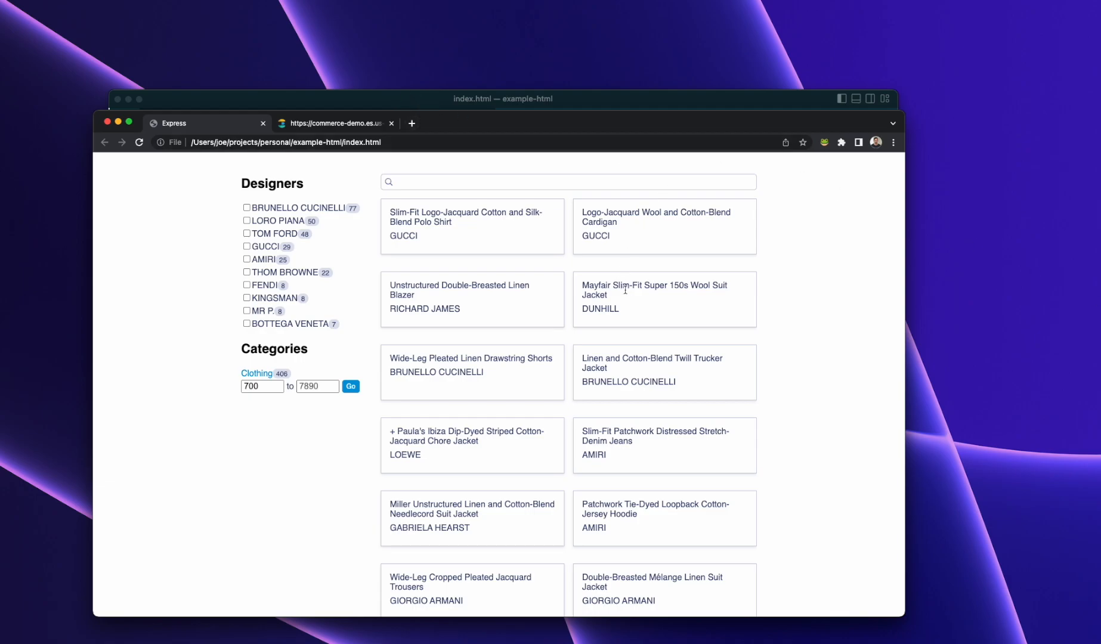
mouse_move(537, 171)
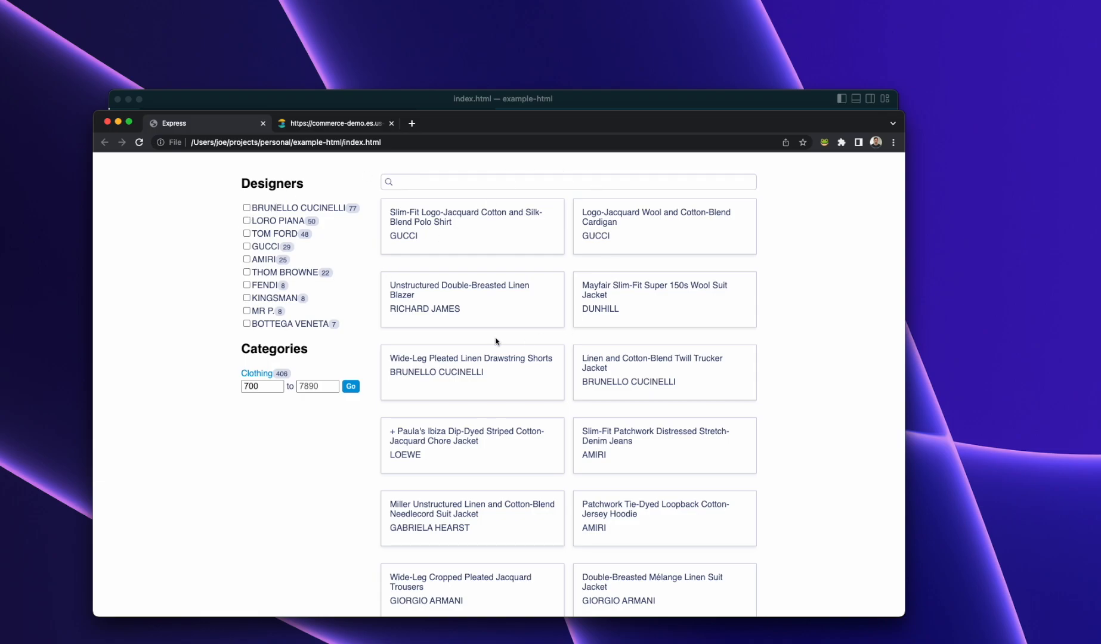
mouse_move(418, 107)
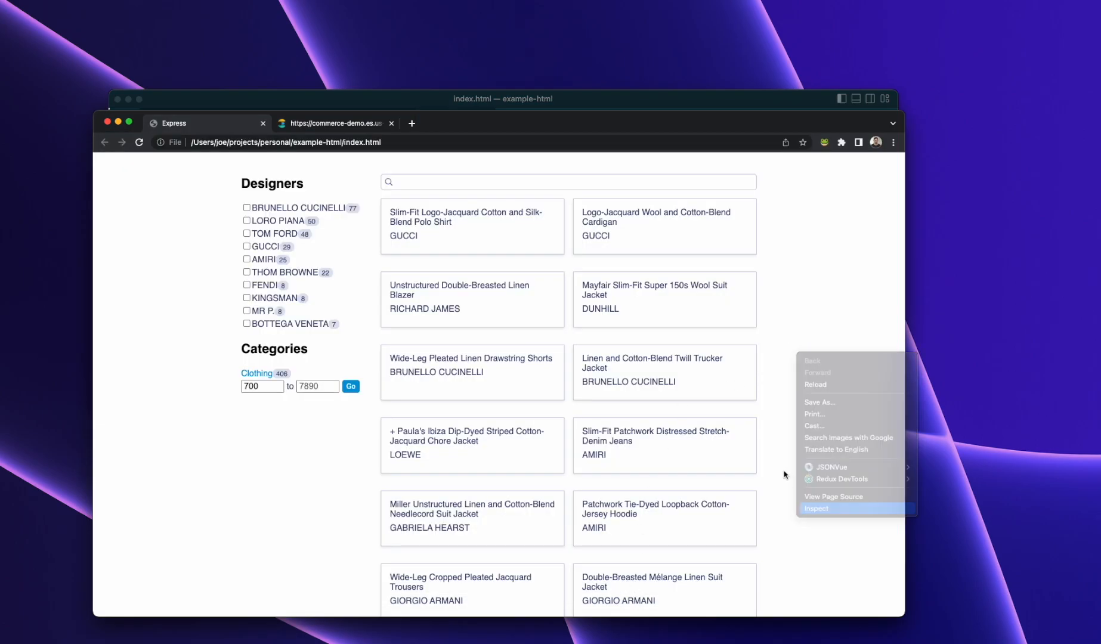
Inspect the _msearch request payload in DevTools Network after filtering products to MR P
left_click(816, 509)
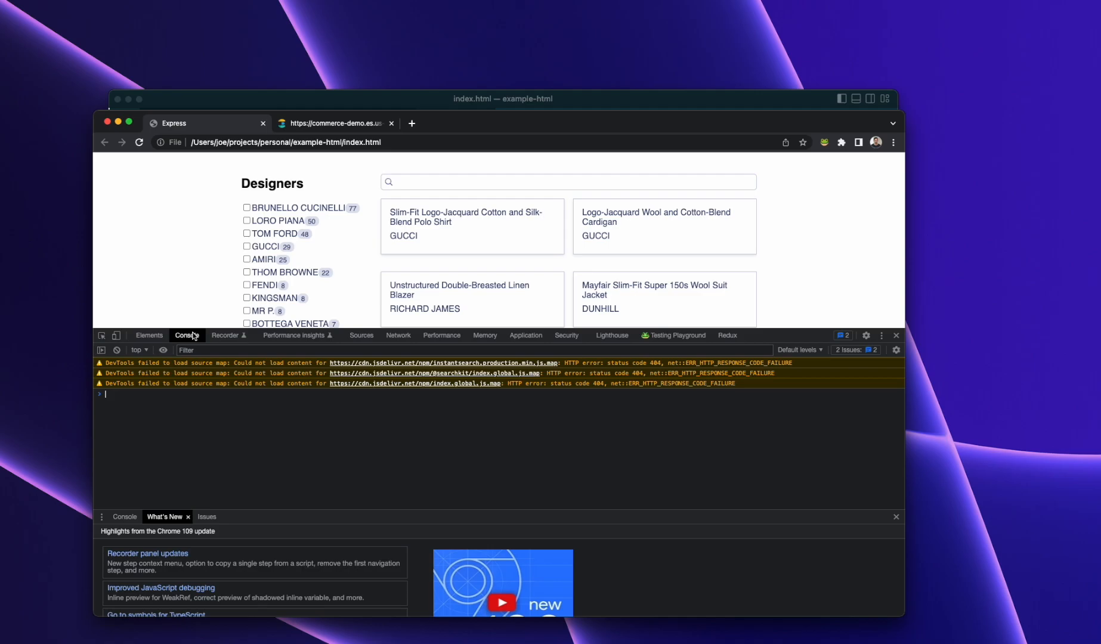
left_click(398, 335)
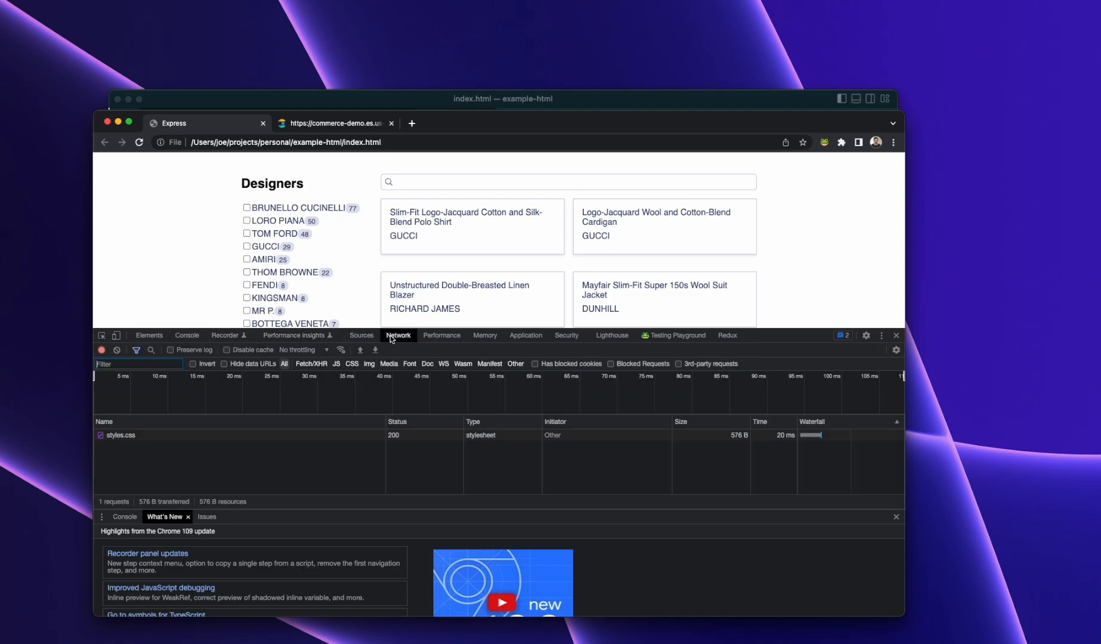
left_click(247, 234)
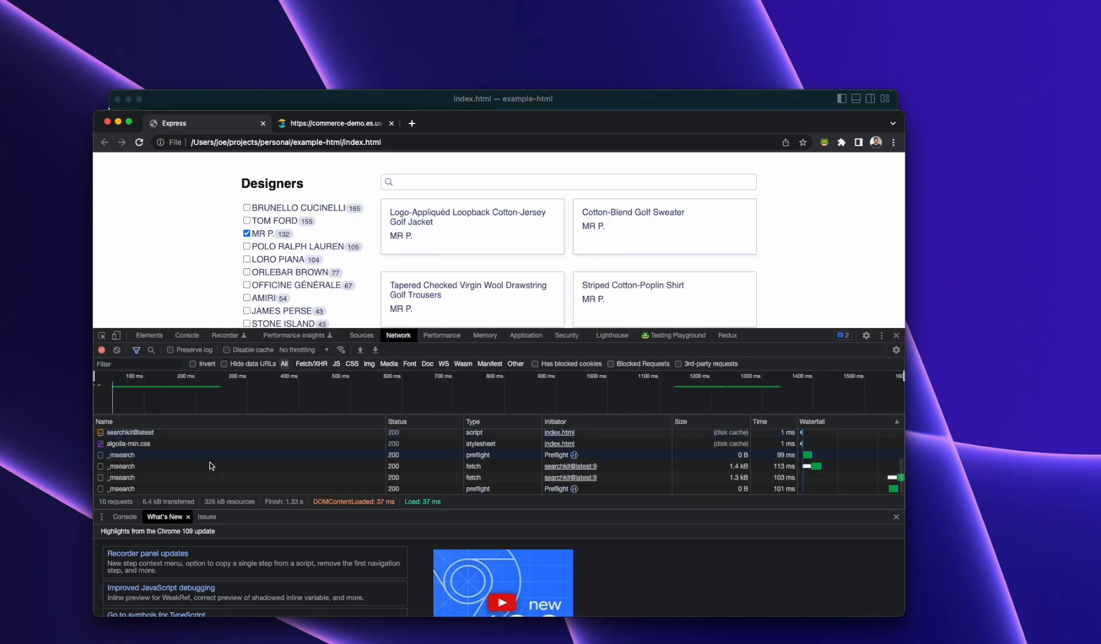
left_click(120, 488)
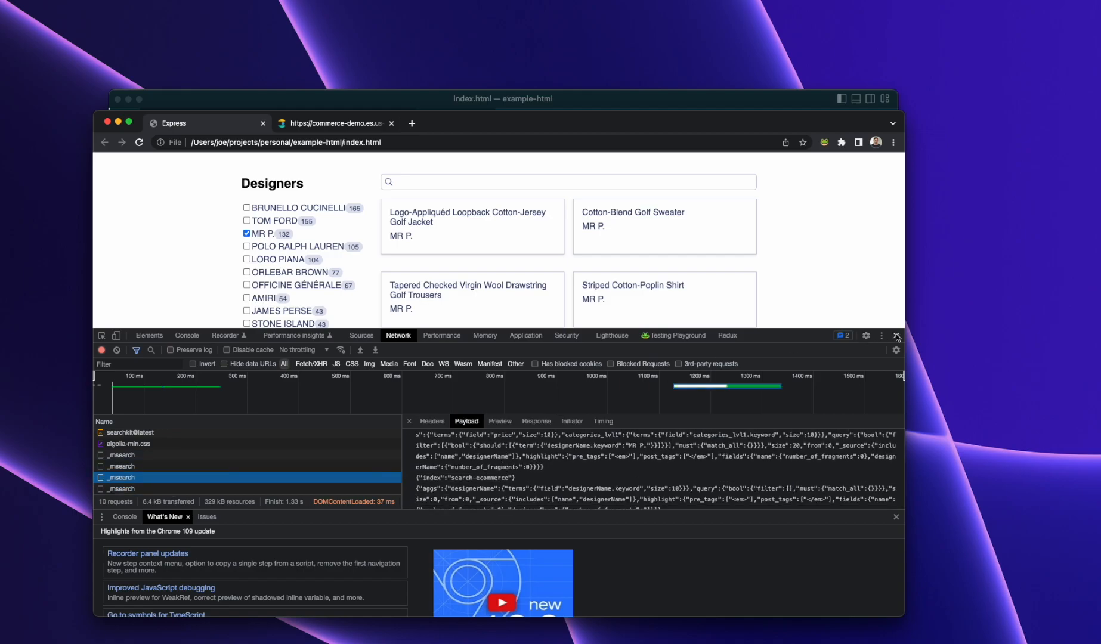
Close DevTools and clear the MR P. designer filter to restore the unfiltered list
left_click(897, 335)
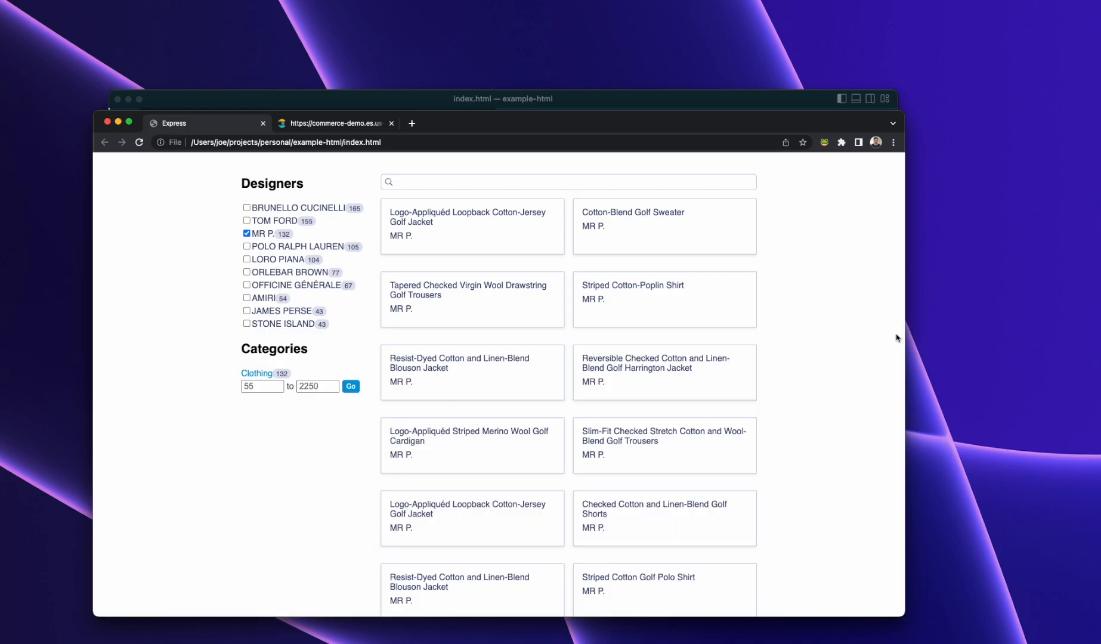
left_click(247, 234)
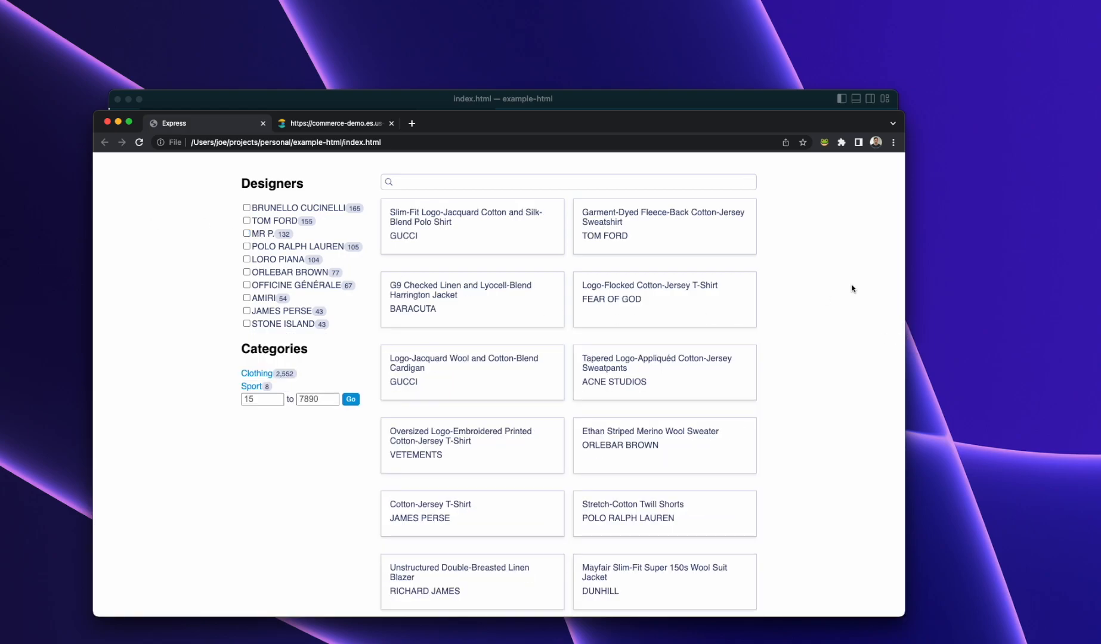